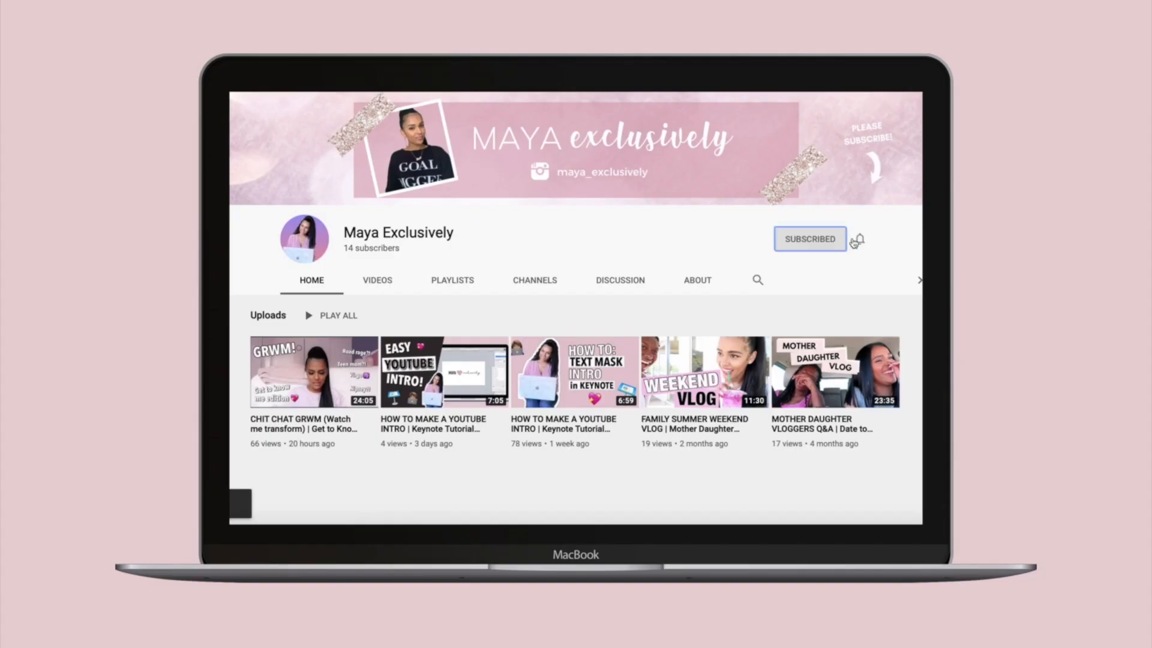
Step: Unsubscribe and resubscribe to the YouTube channel, then view the channel page
click(810, 239)
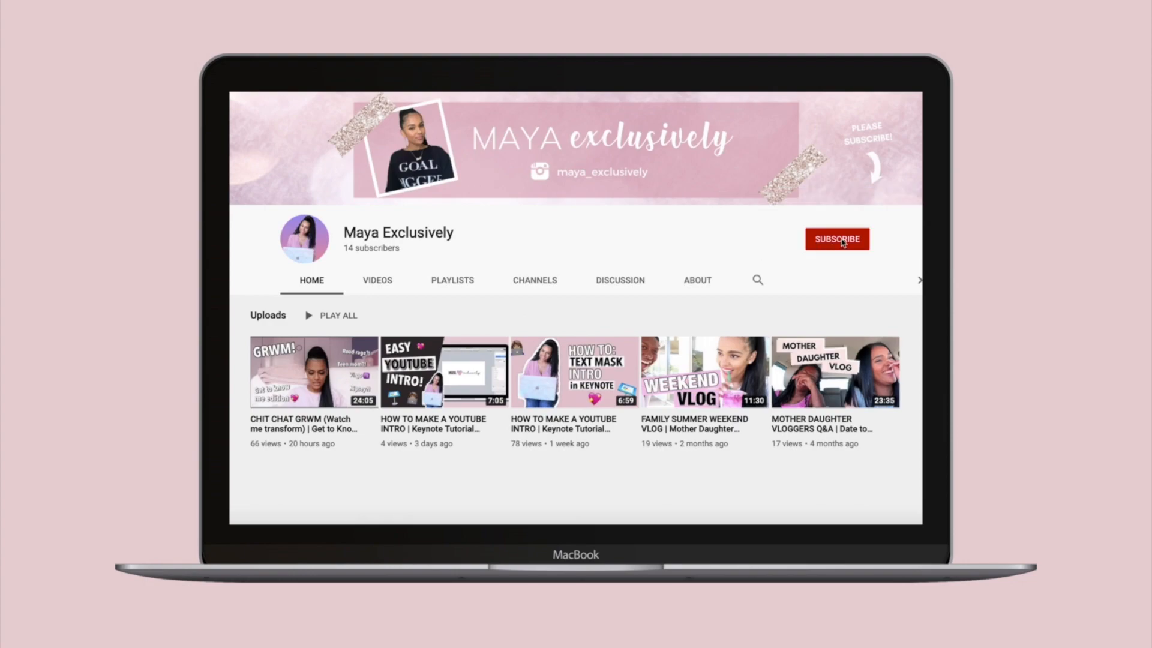
click(837, 239)
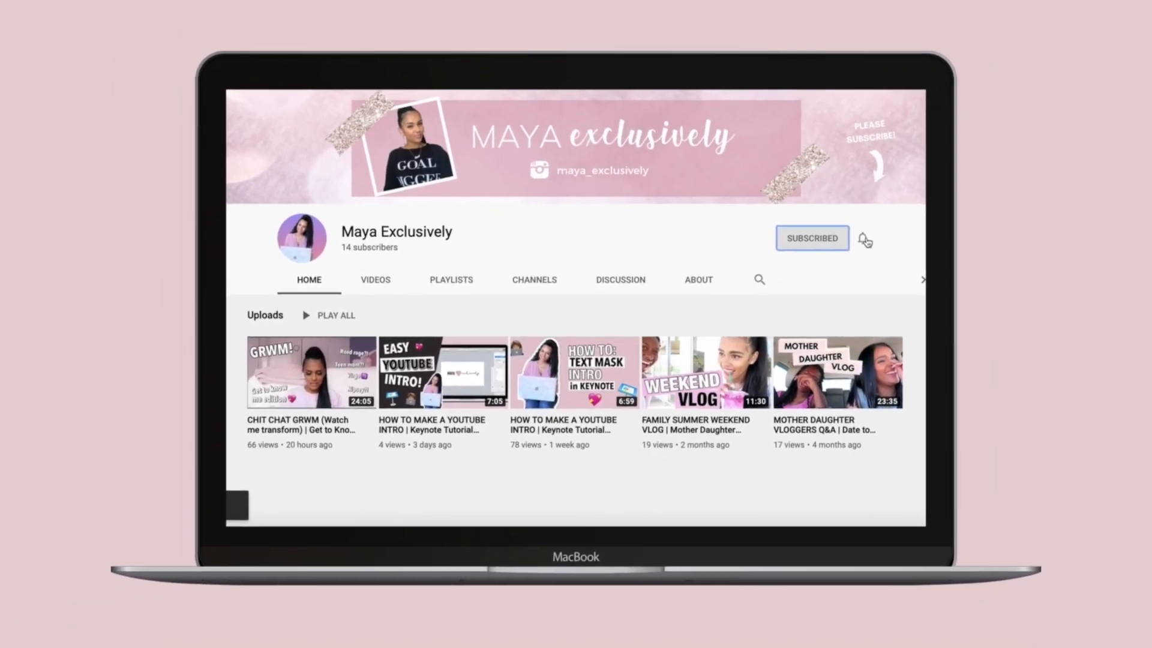
click(572, 22)
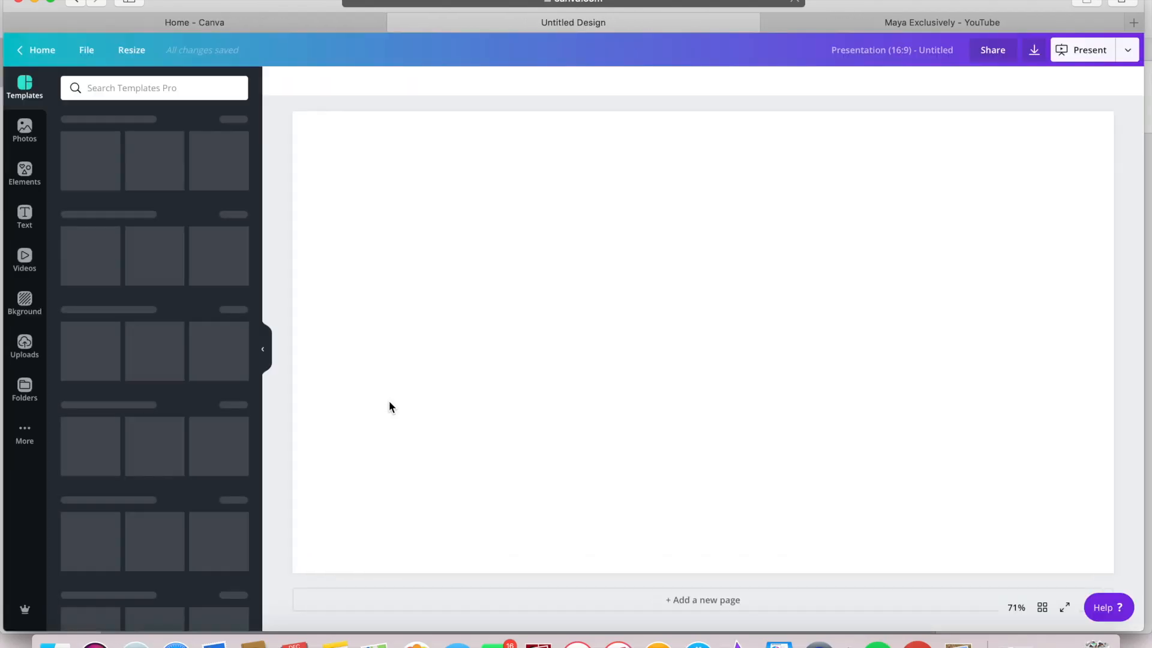
click(940, 22)
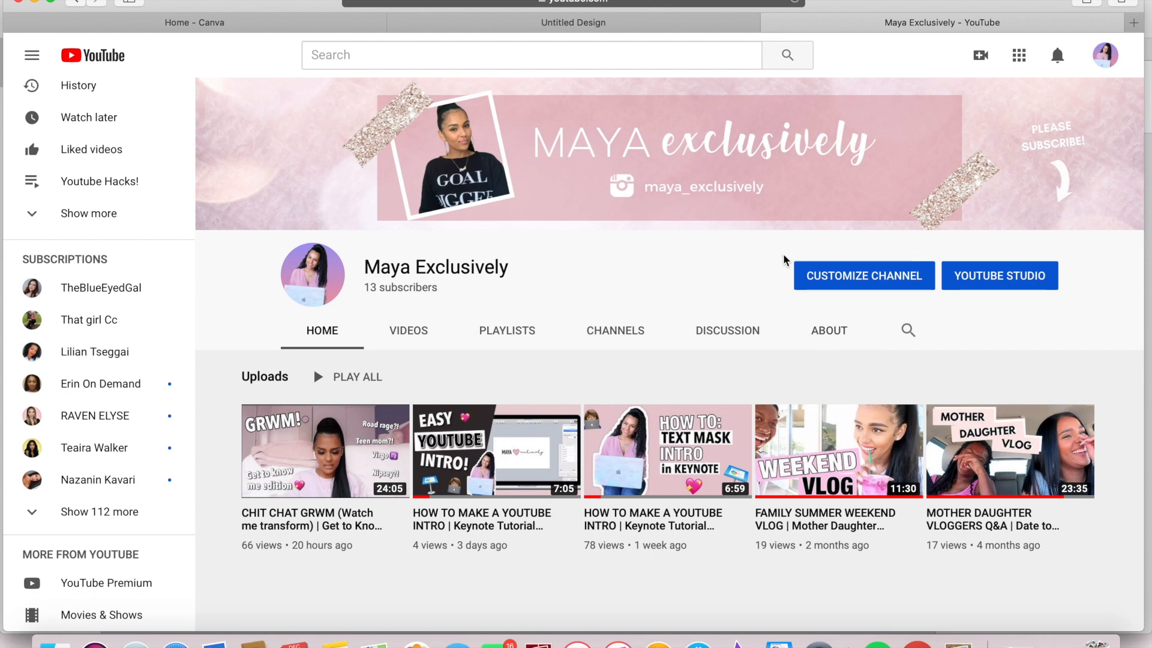
Step: Back in the Canva design, add a square and stretch it into a long, thin bar
click(573, 22)
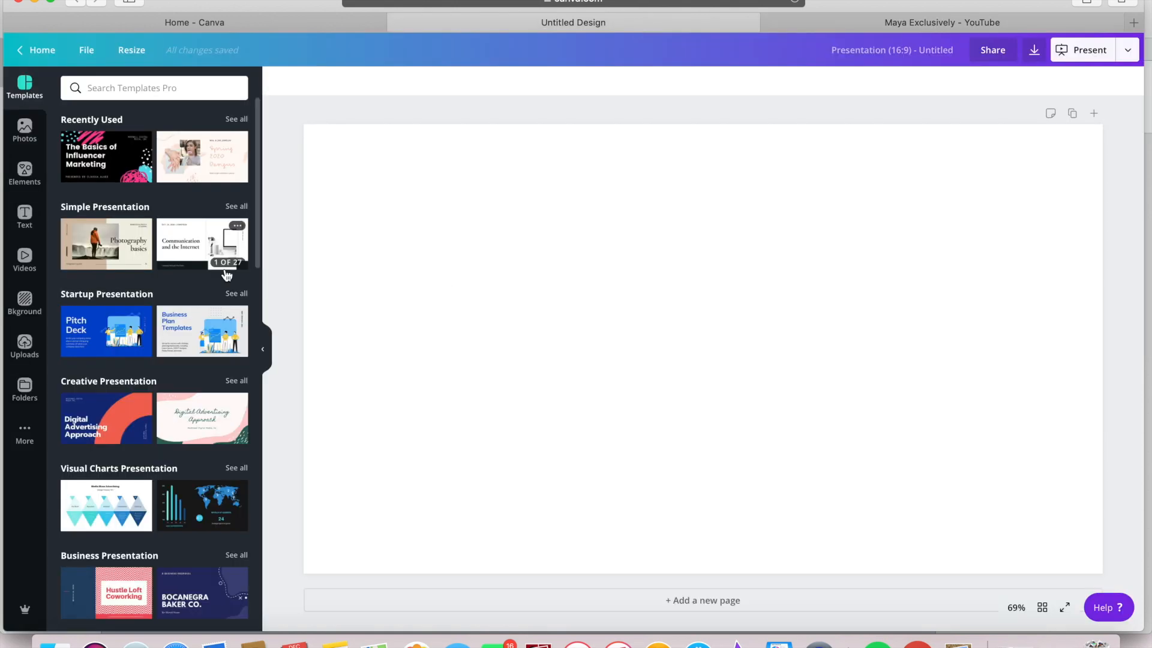
click(25, 171)
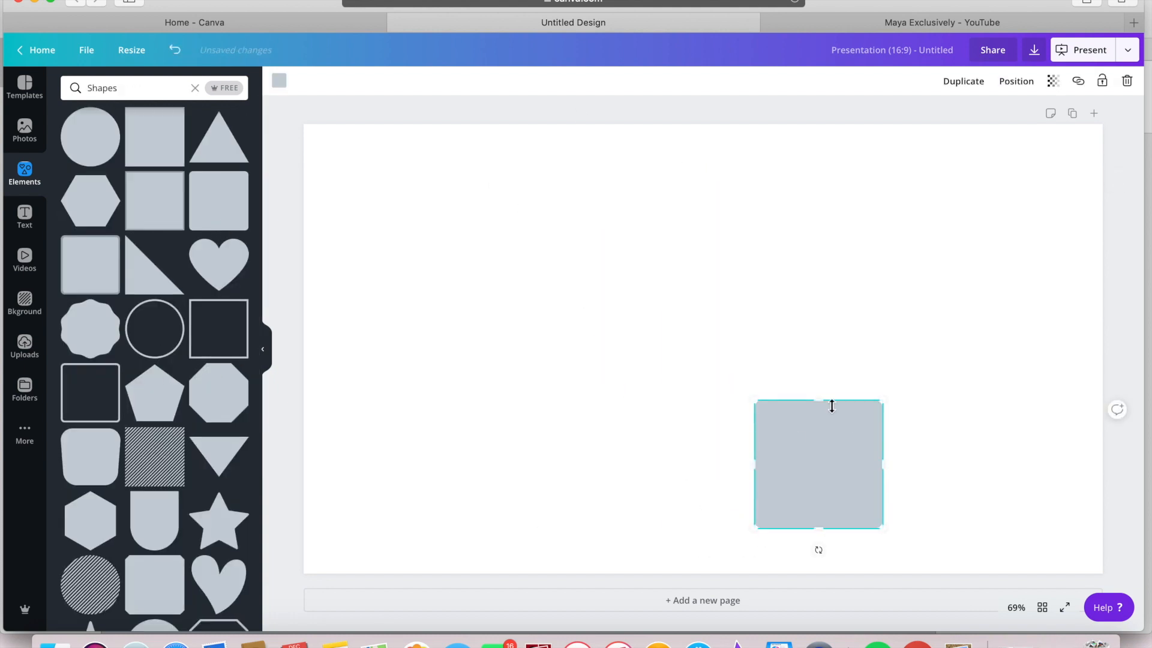
drag(755, 462, 669, 513)
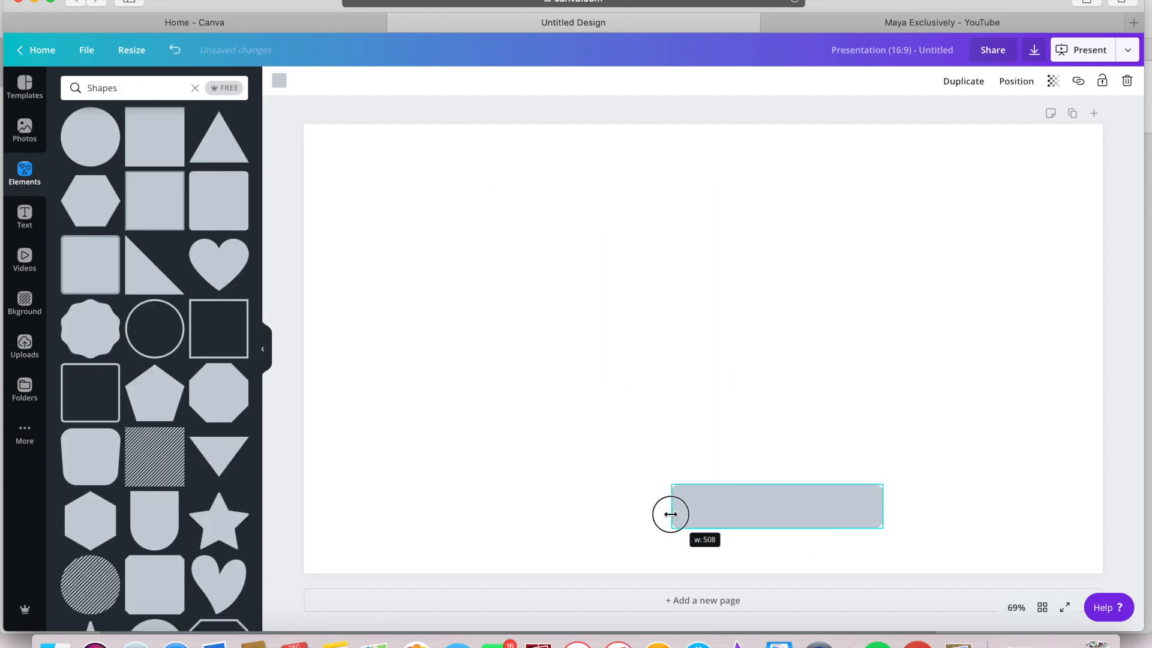
drag(776, 506, 896, 277)
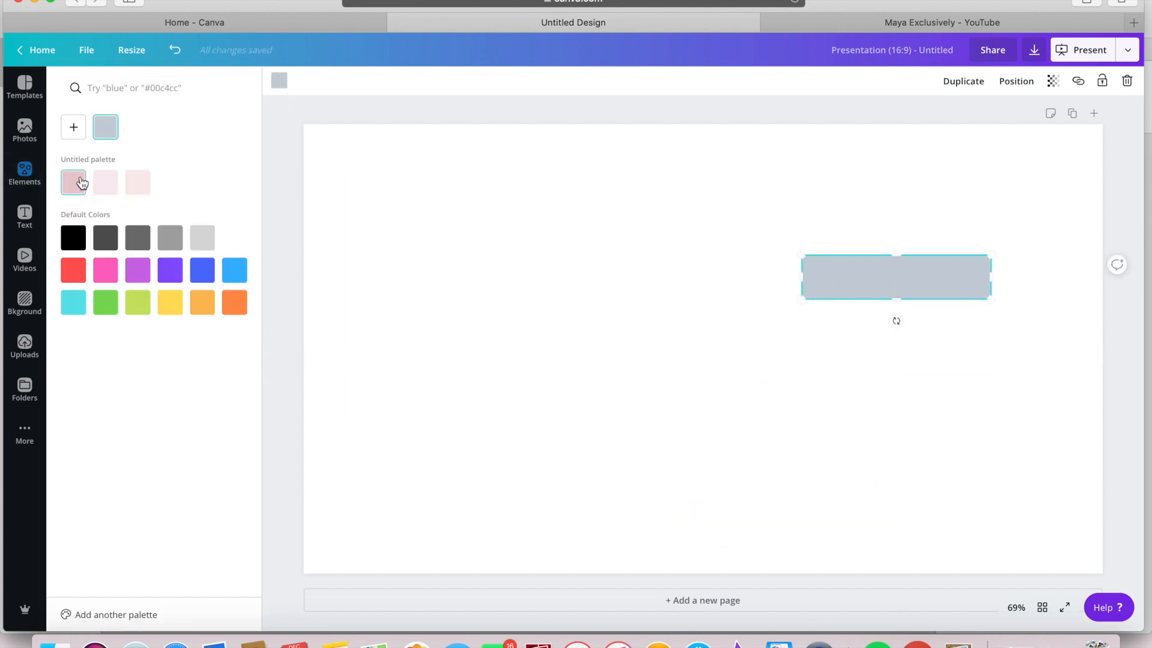
Step: Colour the bar pink and place a small square and right-pointing triangle at its left end
click(24, 173)
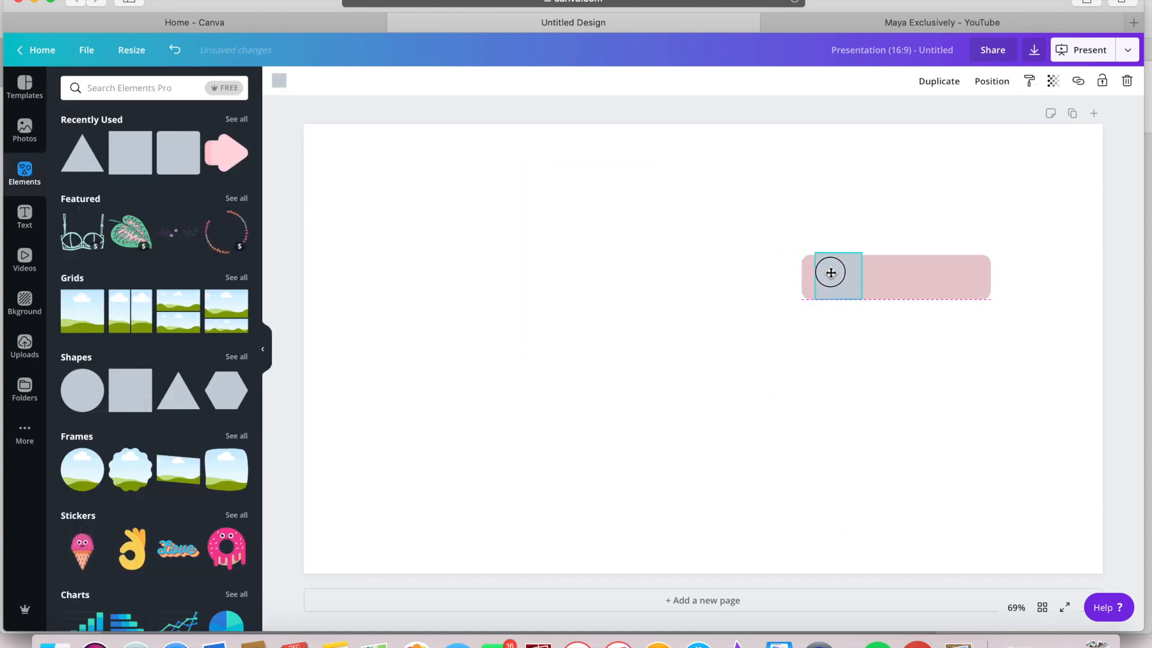
drag(831, 273, 825, 268)
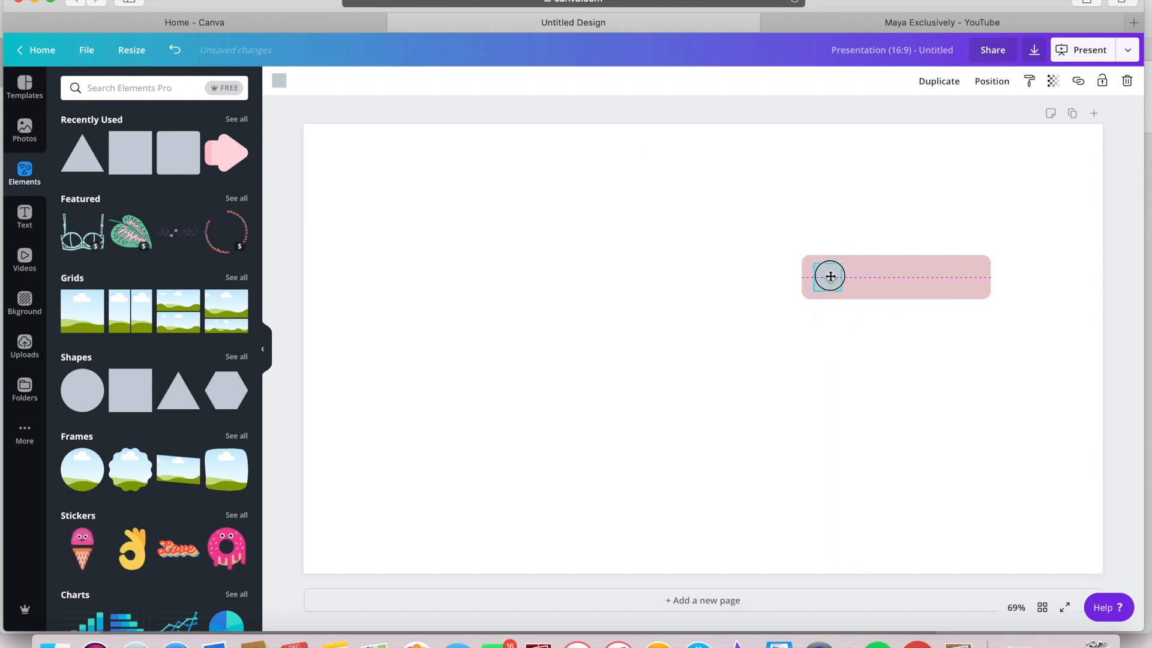
click(278, 80)
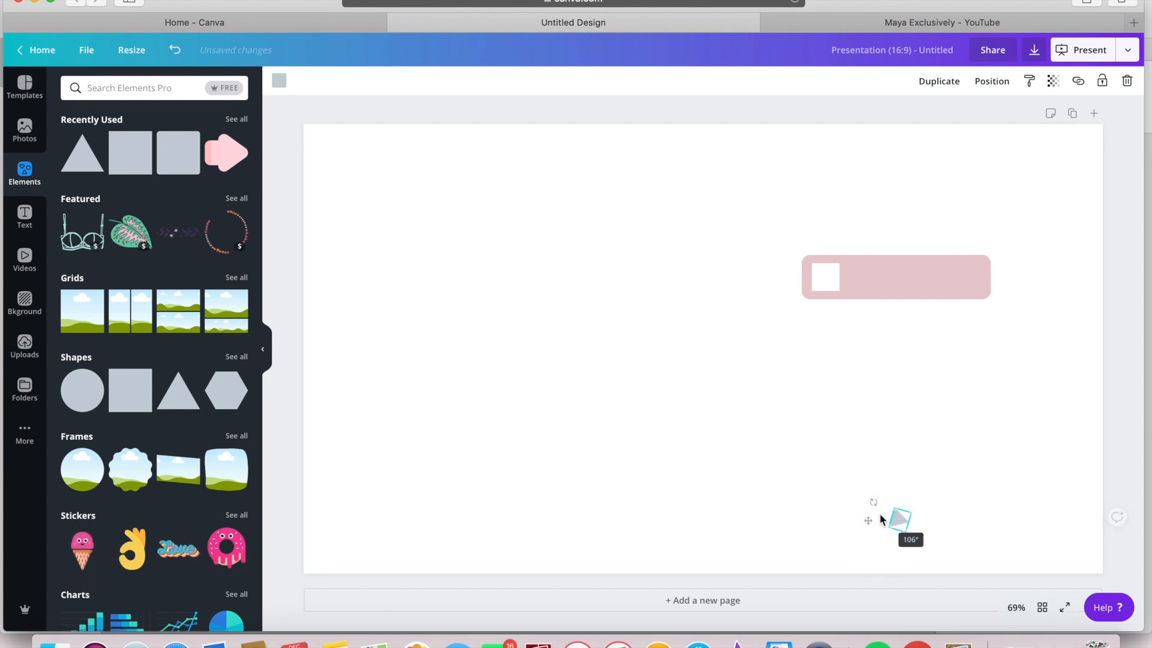
drag(900, 517, 798, 261)
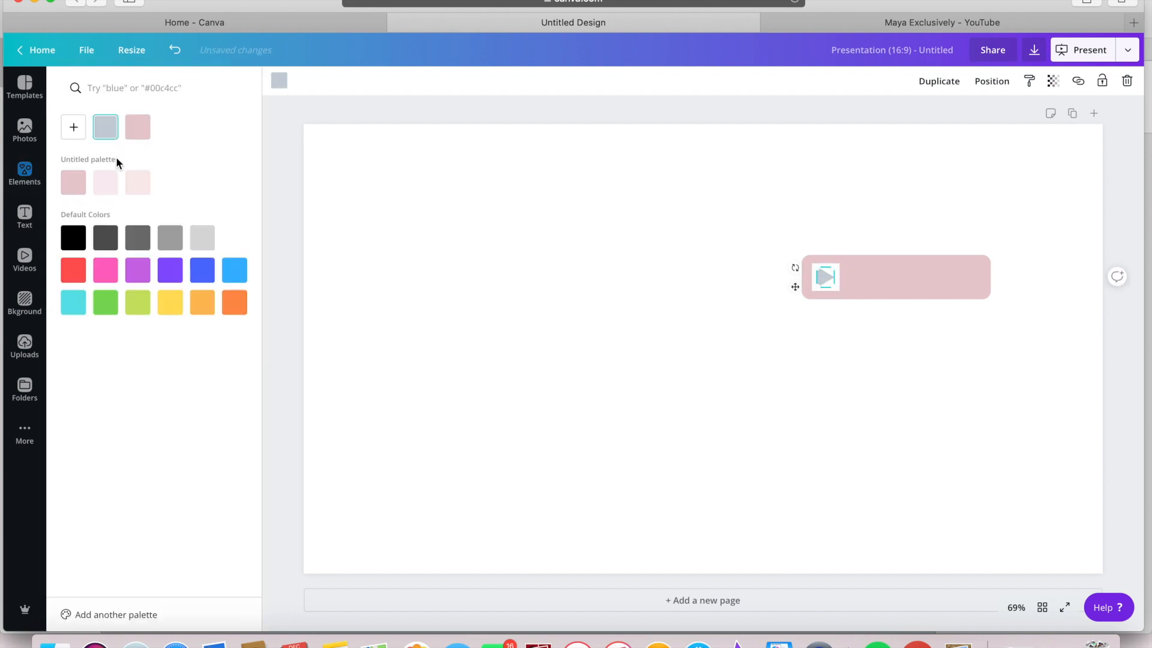
Step: Place a bold, white 'Subscribe' text label of about size 43 onto the pink bar
click(25, 174)
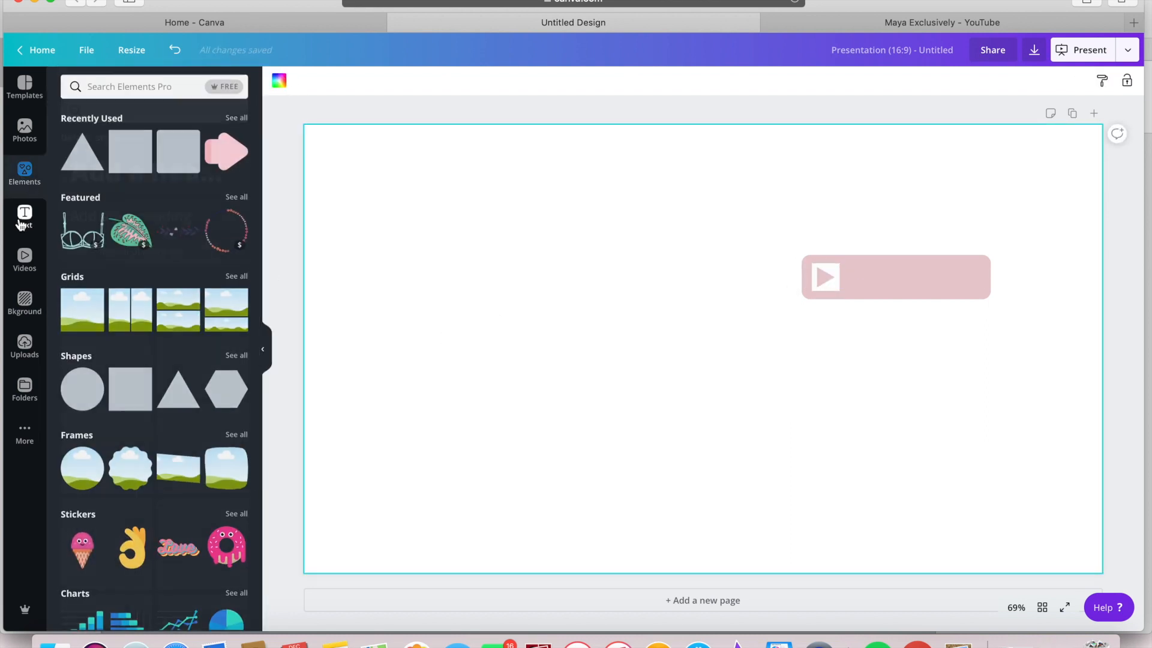
click(25, 217)
text(Subscribe)
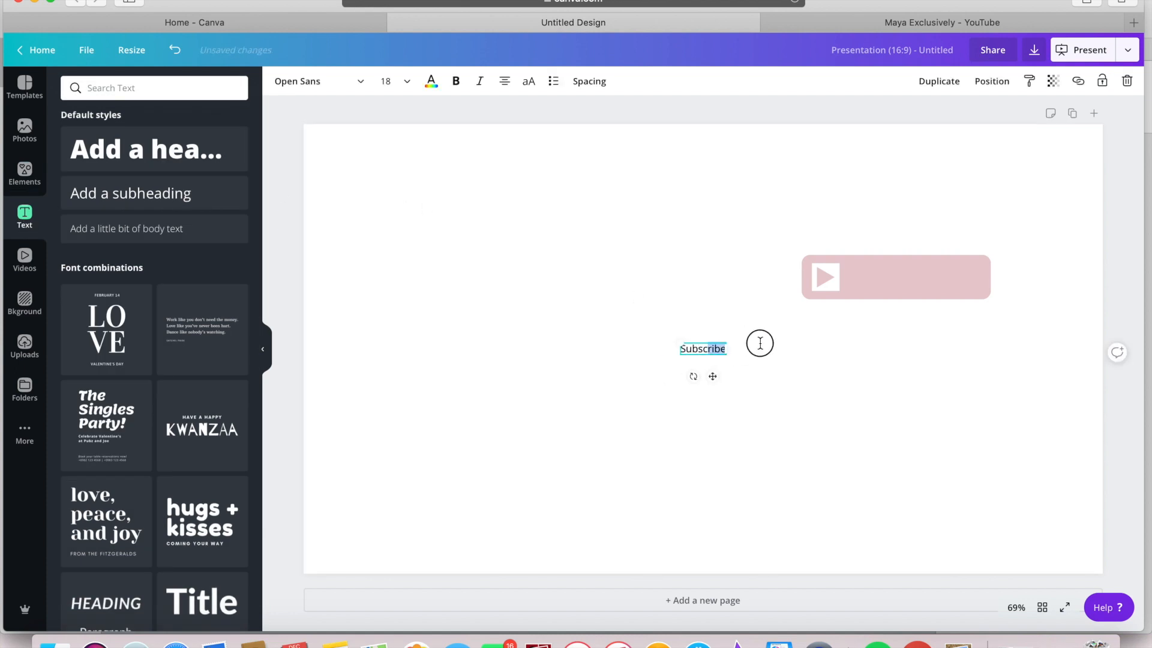
drag(701, 347, 907, 277)
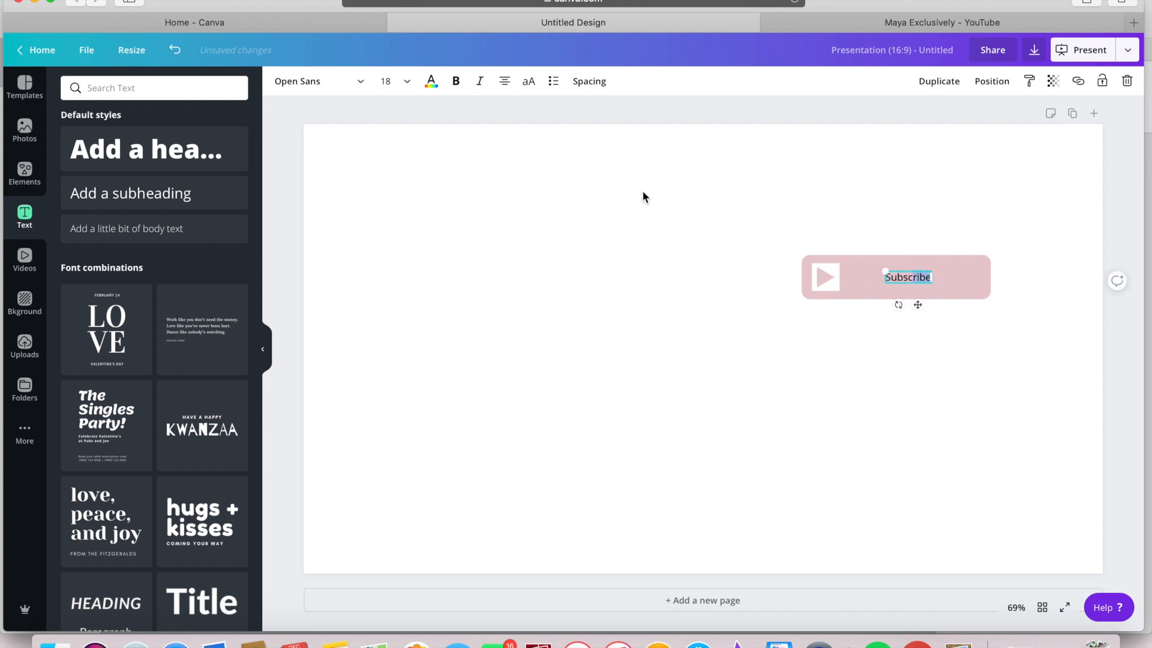
click(406, 82)
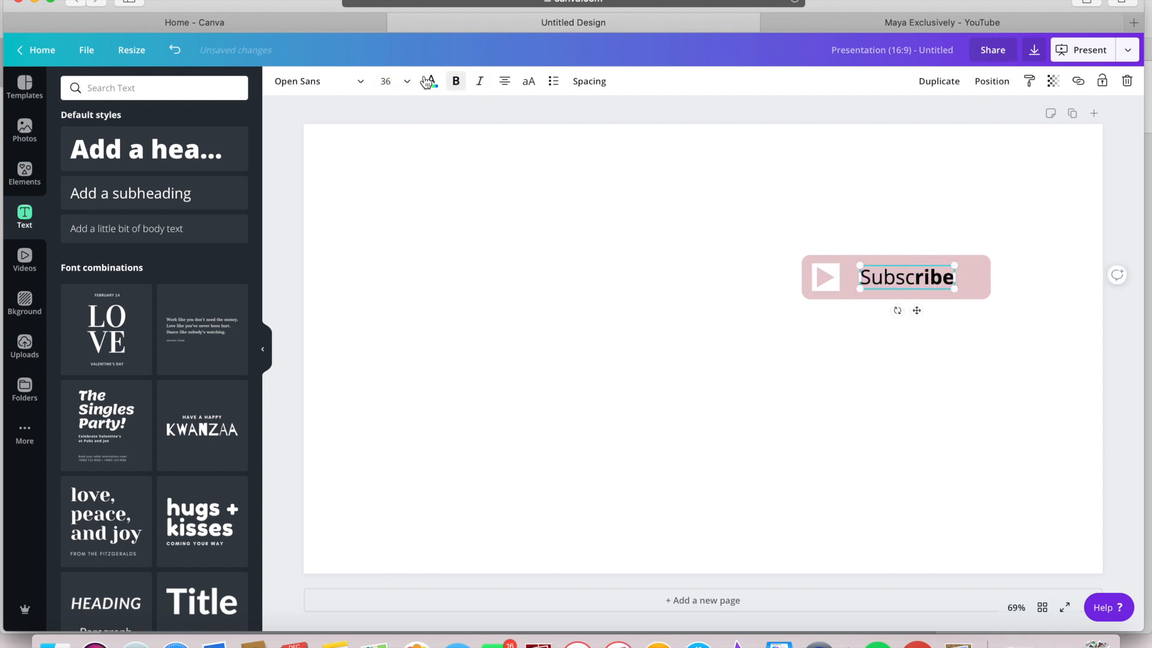
click(431, 81)
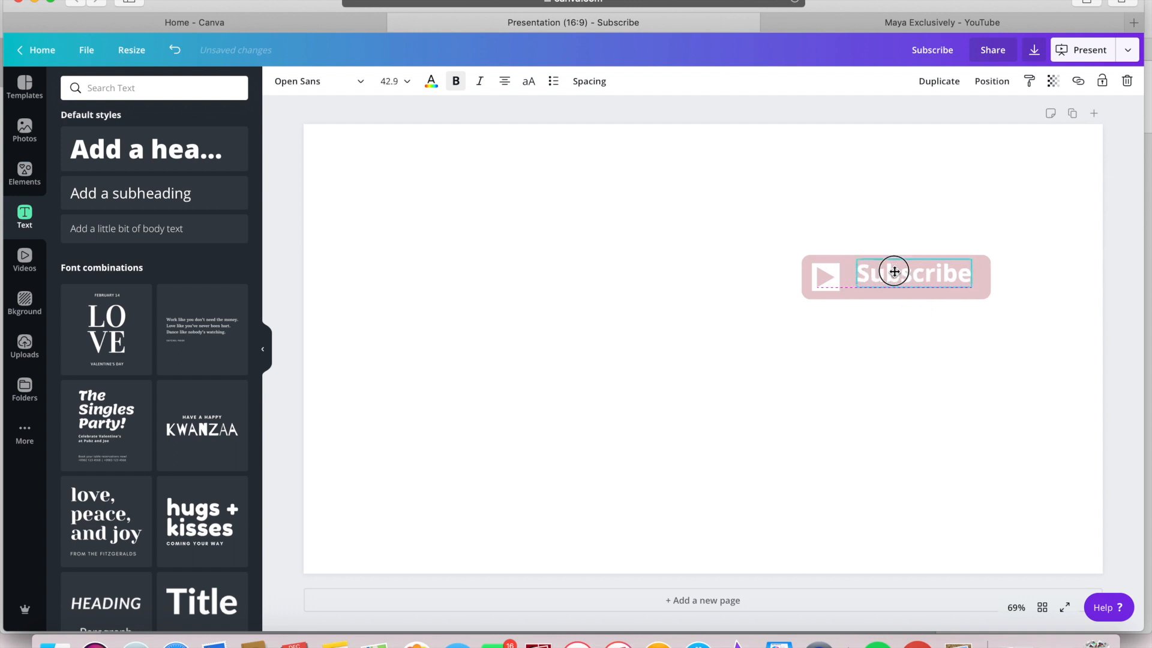
Step: Realign the pink bar behind the Subscribe label and choose a download file type
click(1061, 244)
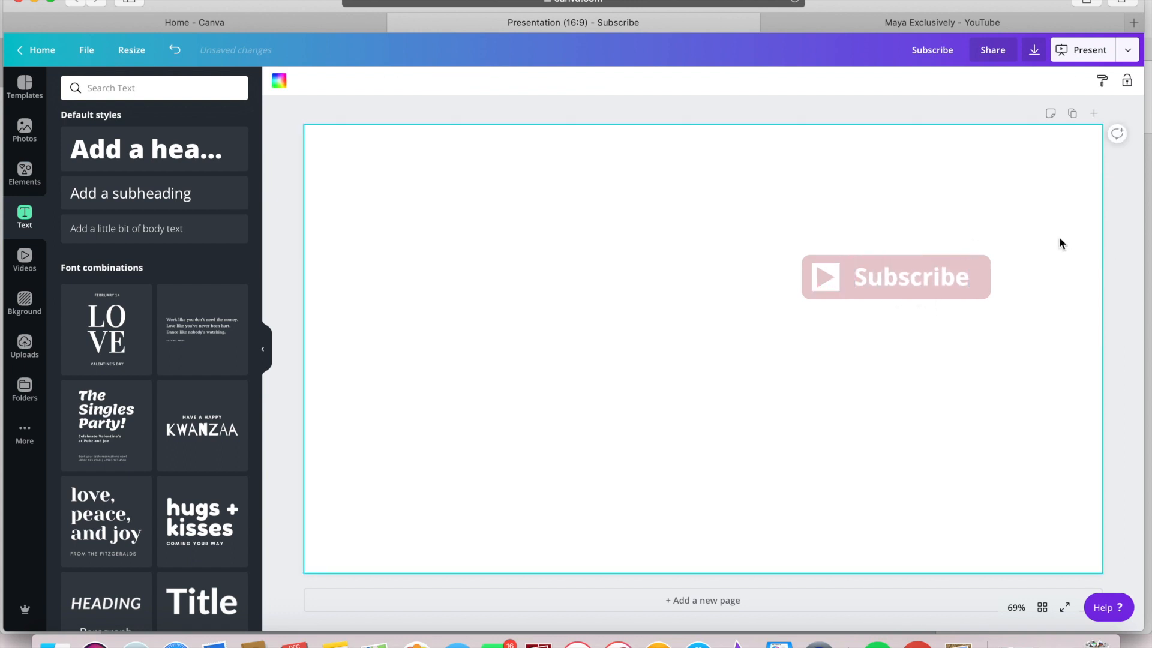
click(895, 277)
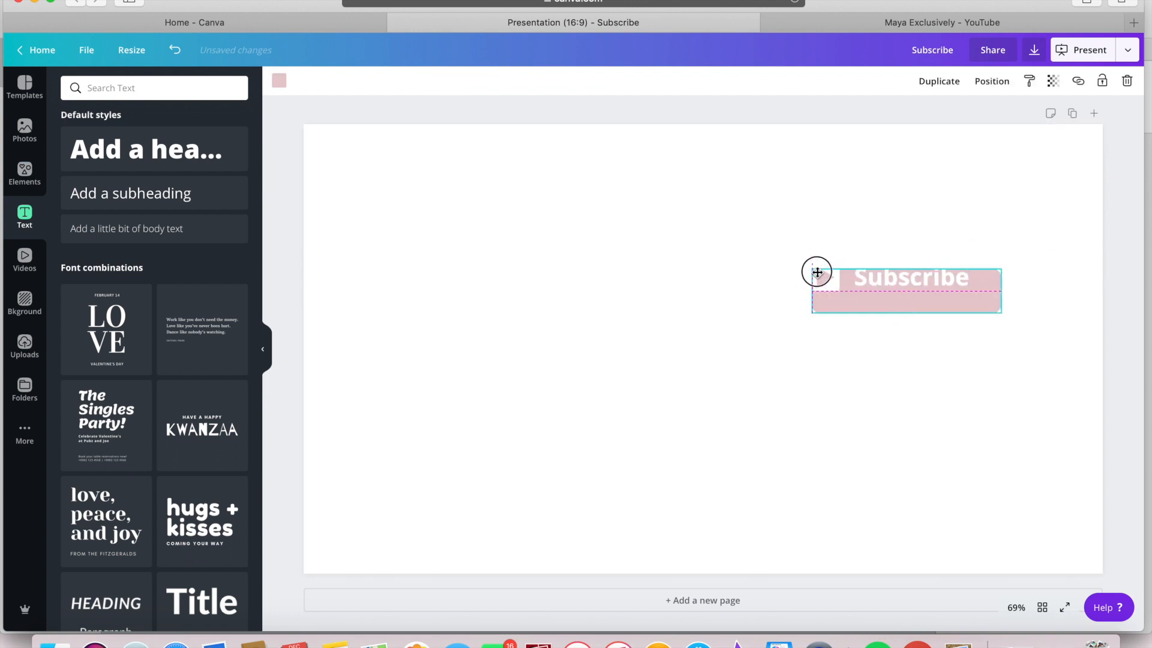
drag(815, 272, 805, 263)
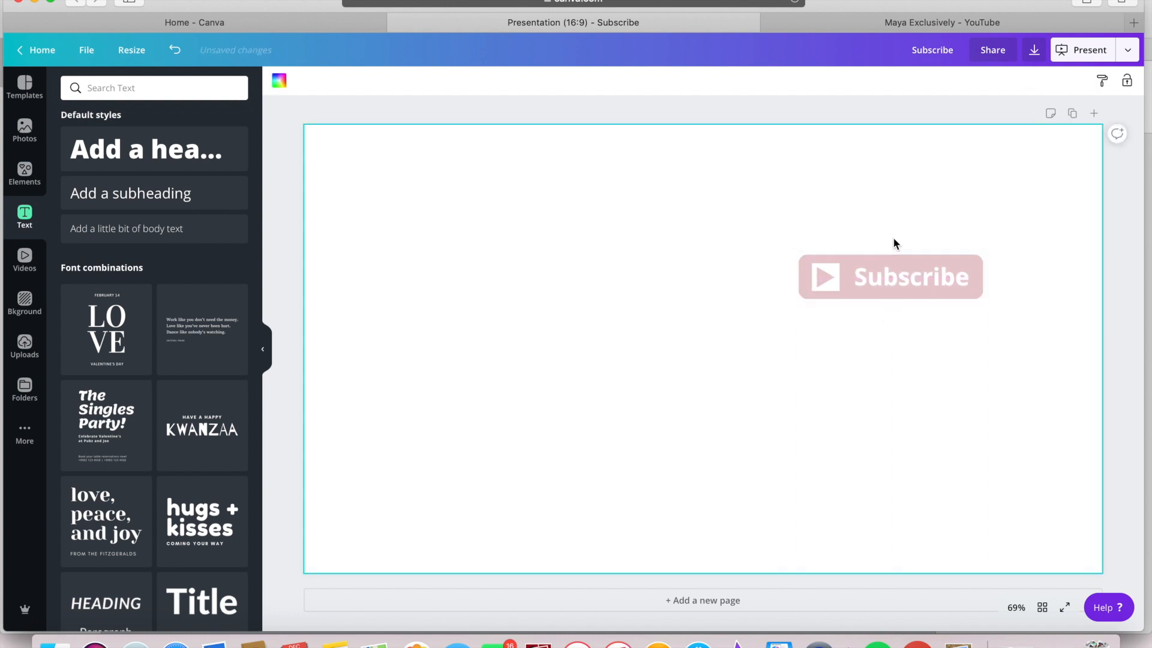
click(1033, 49)
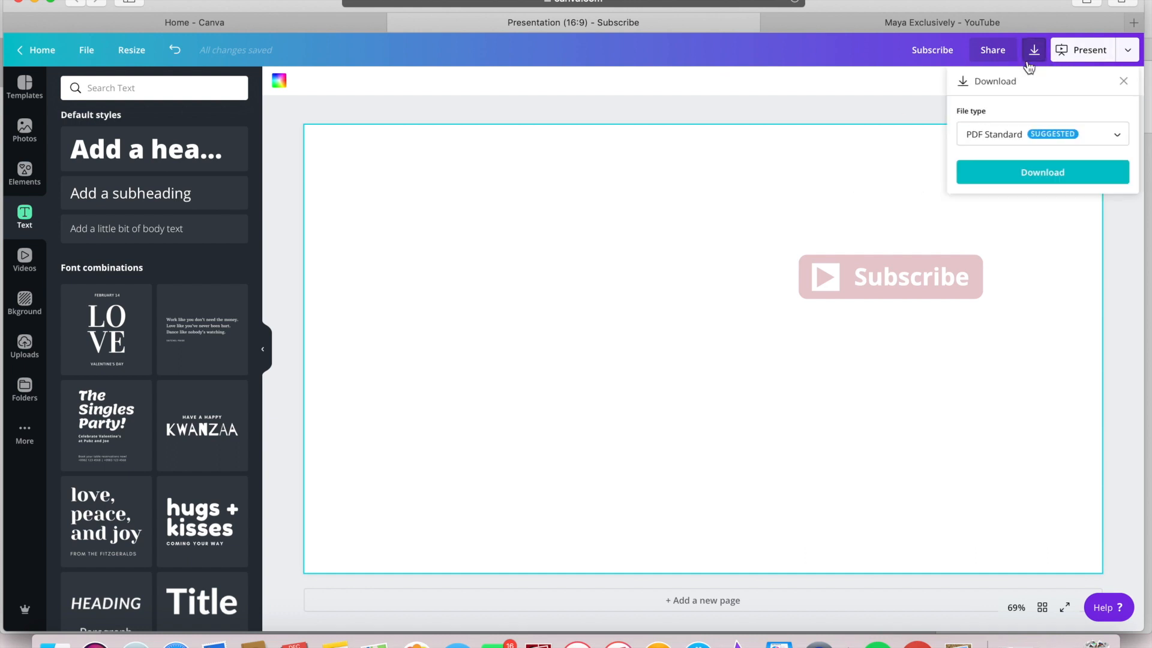
click(1043, 134)
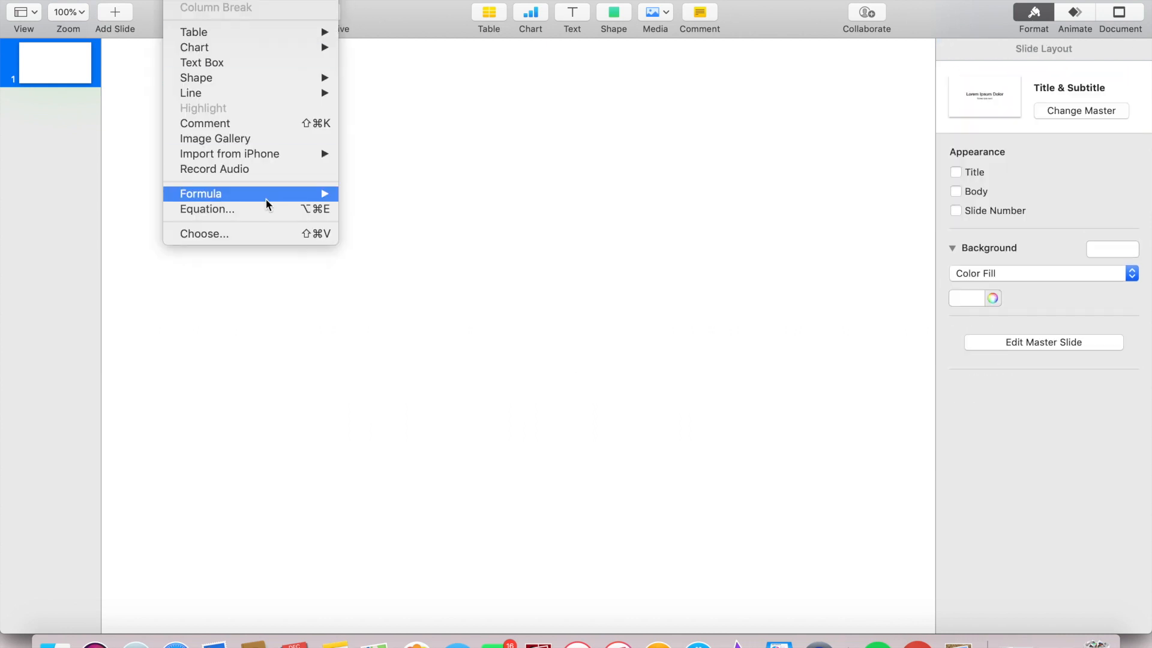
Step: Insert the downloaded Subscribe button image and zoom out to see the whole slide
click(205, 234)
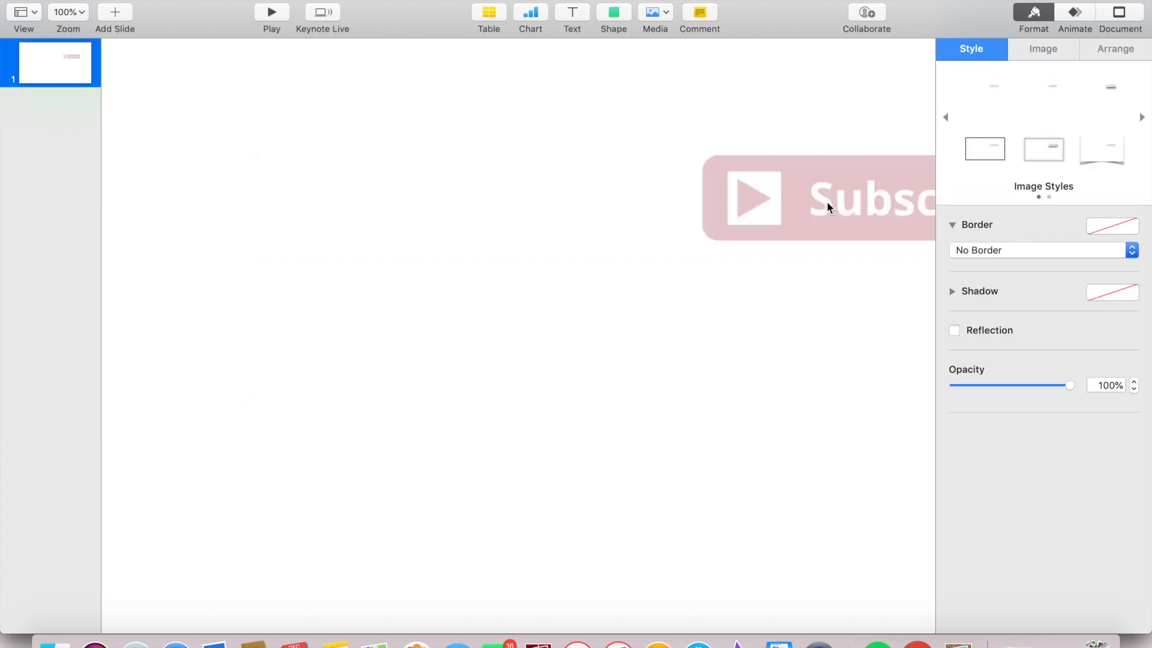
click(66, 11)
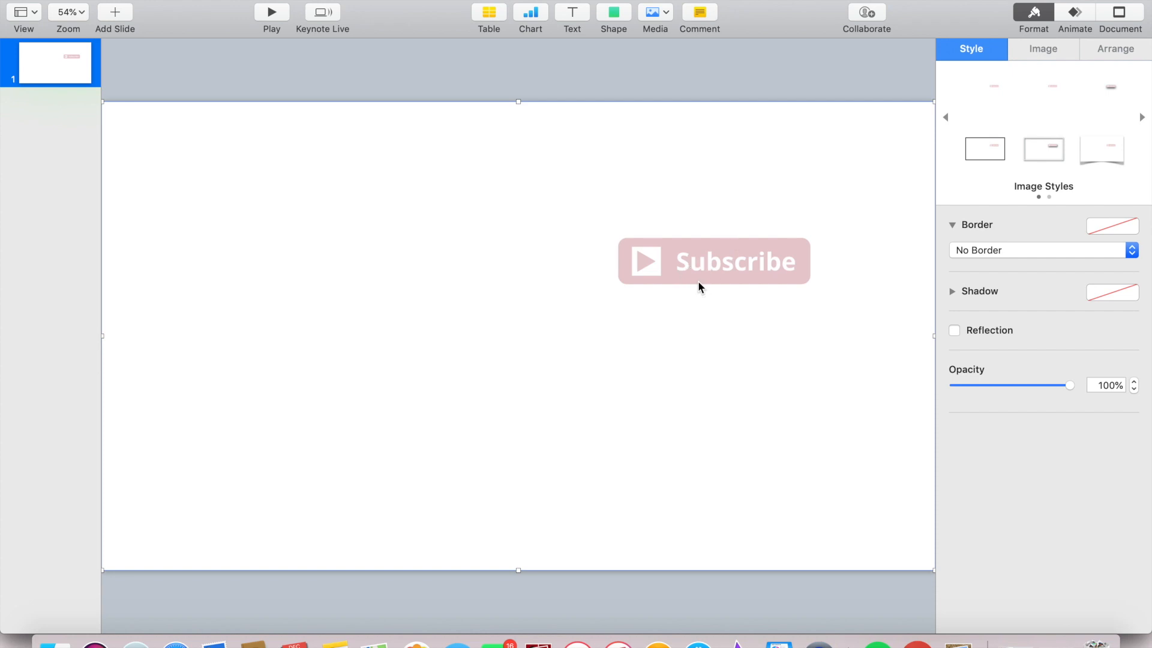
mouse_move(855, 248)
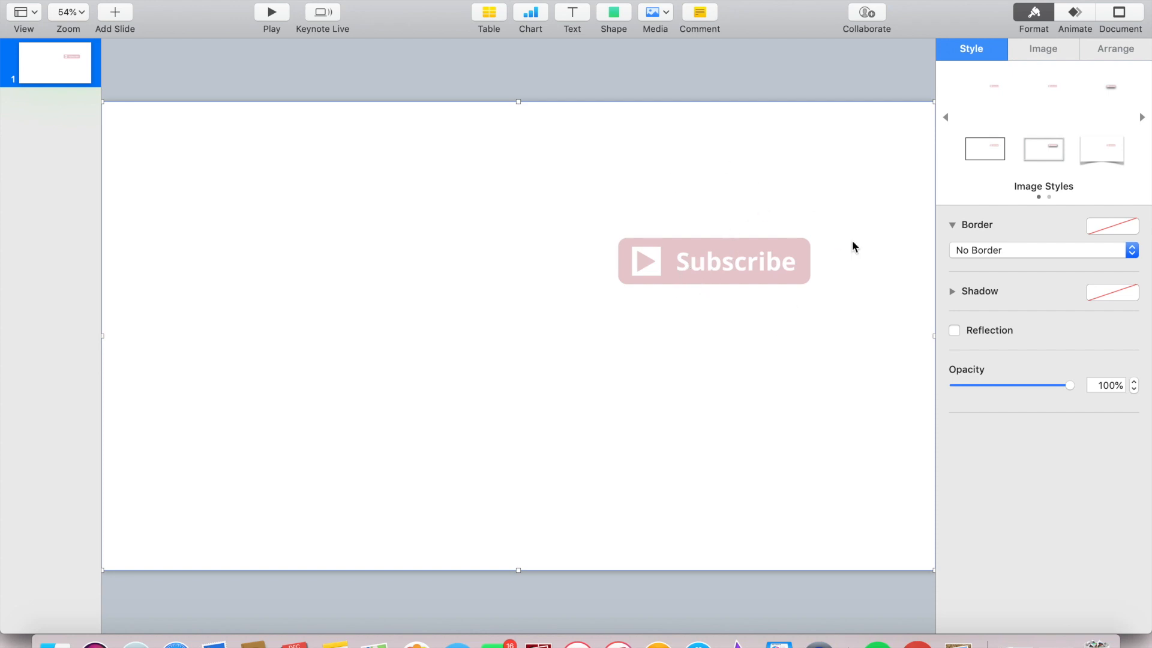
mouse_move(1071, 50)
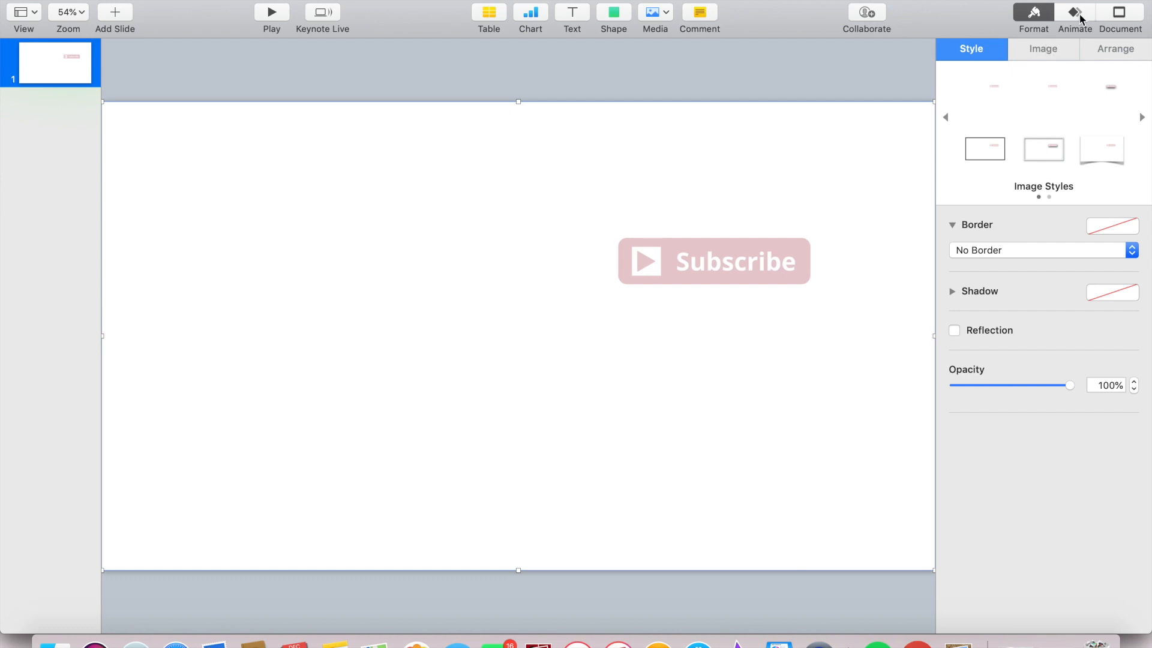
Step: Set a Drop build-in on the button image and add a blue arrow shape below-left of it
click(1074, 13)
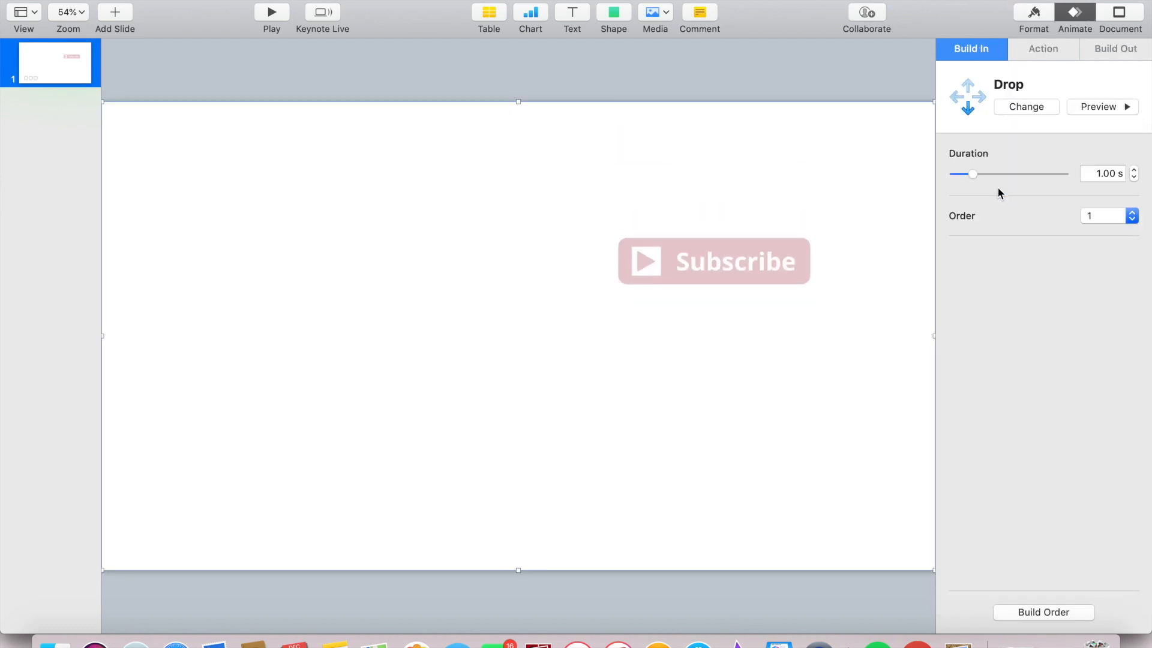
click(613, 12)
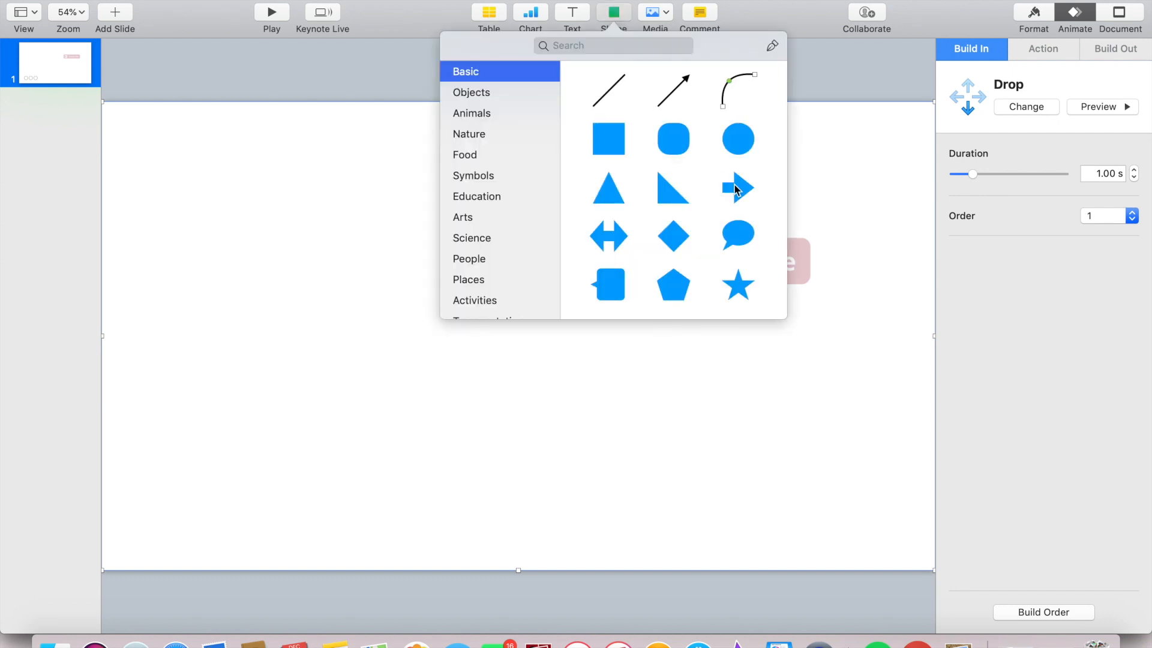
click(738, 186)
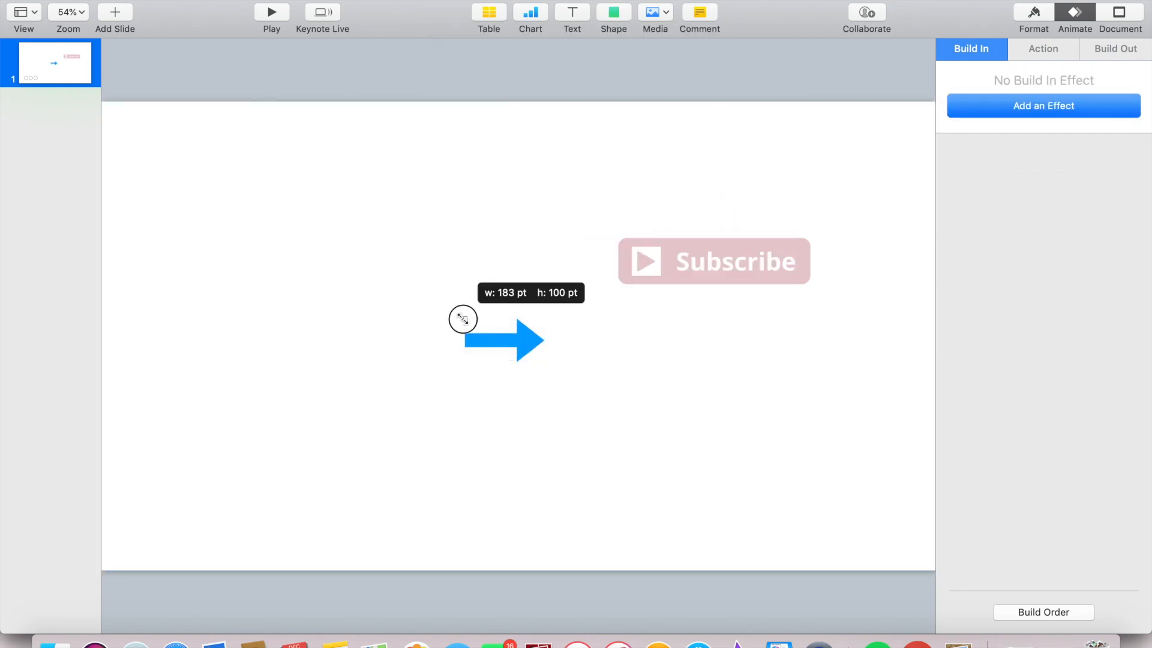
drag(462, 318, 526, 351)
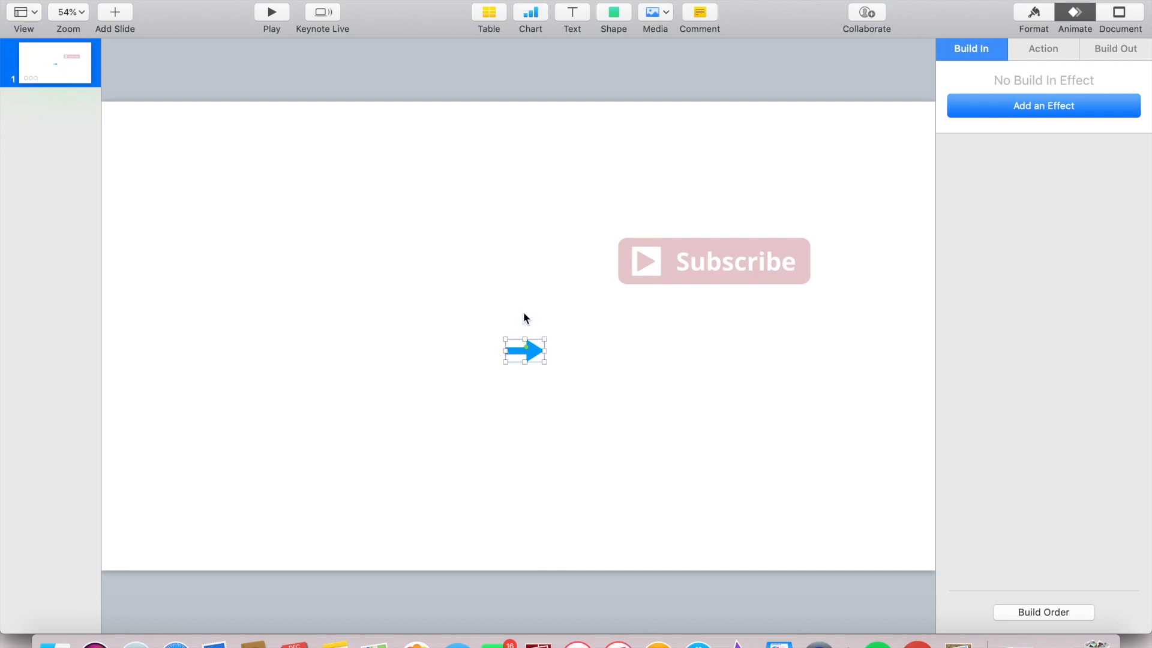
Step: Give the arrow a white fill and a 2 pt black line border
click(1034, 14)
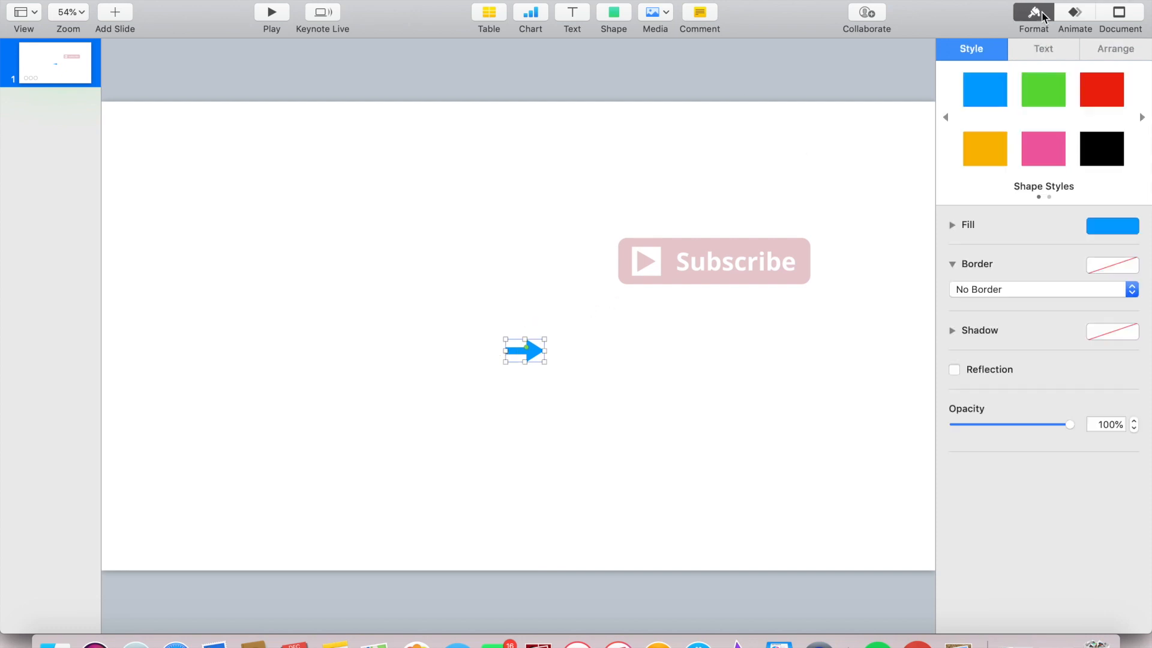
click(1112, 226)
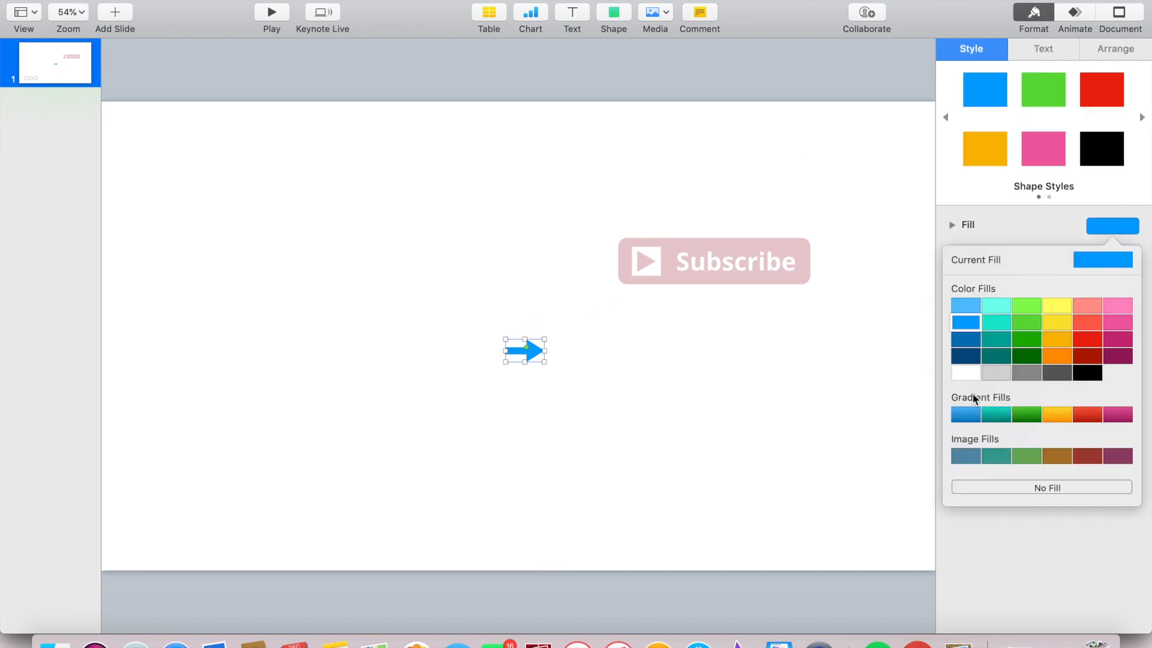
click(1042, 487)
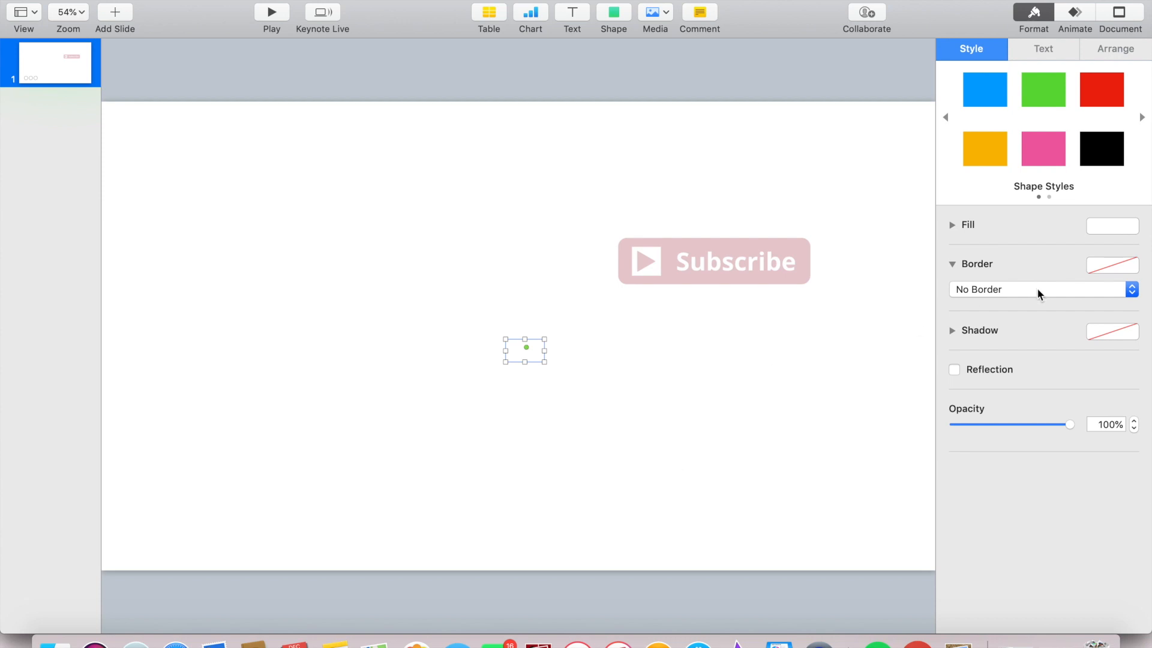
click(1043, 289)
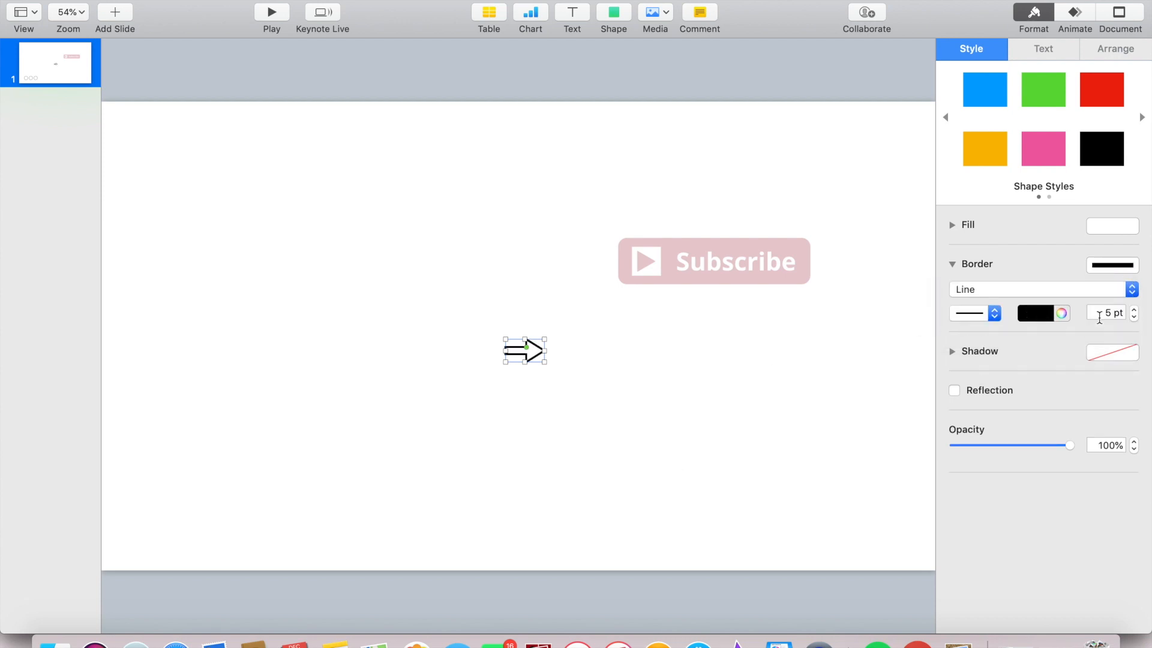
click(1134, 317)
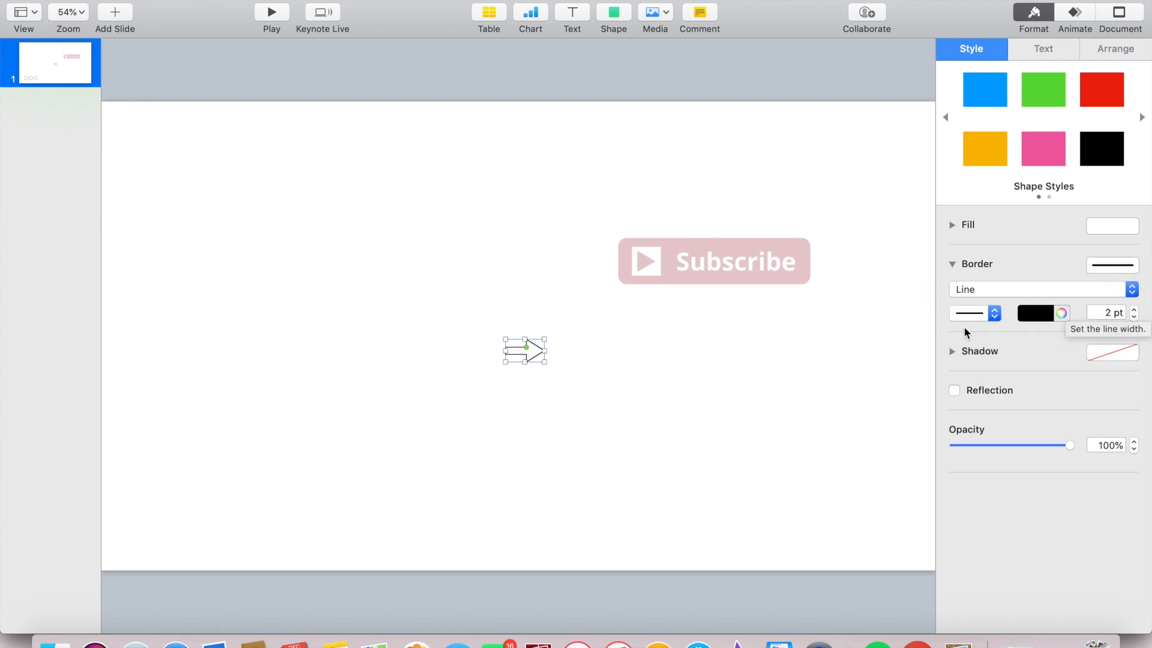
mouse_move(957, 210)
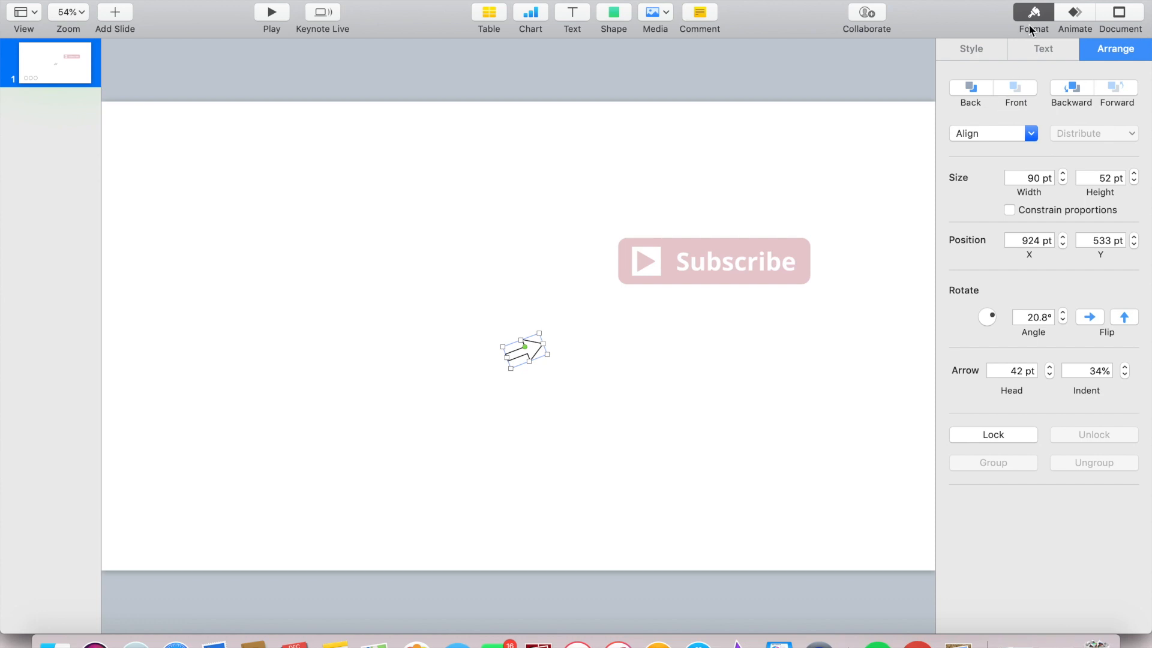
Step: Add an Appear build-in, a Move action onto Subscribe, and a Pulse action to the arrow
click(1071, 15)
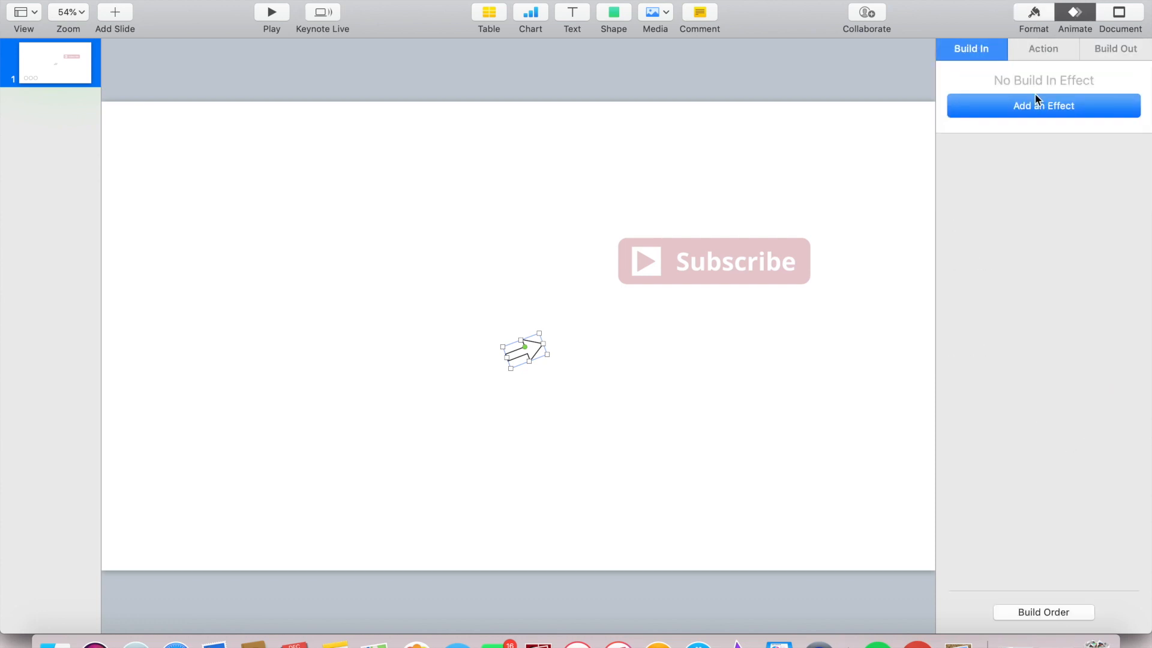
click(1043, 106)
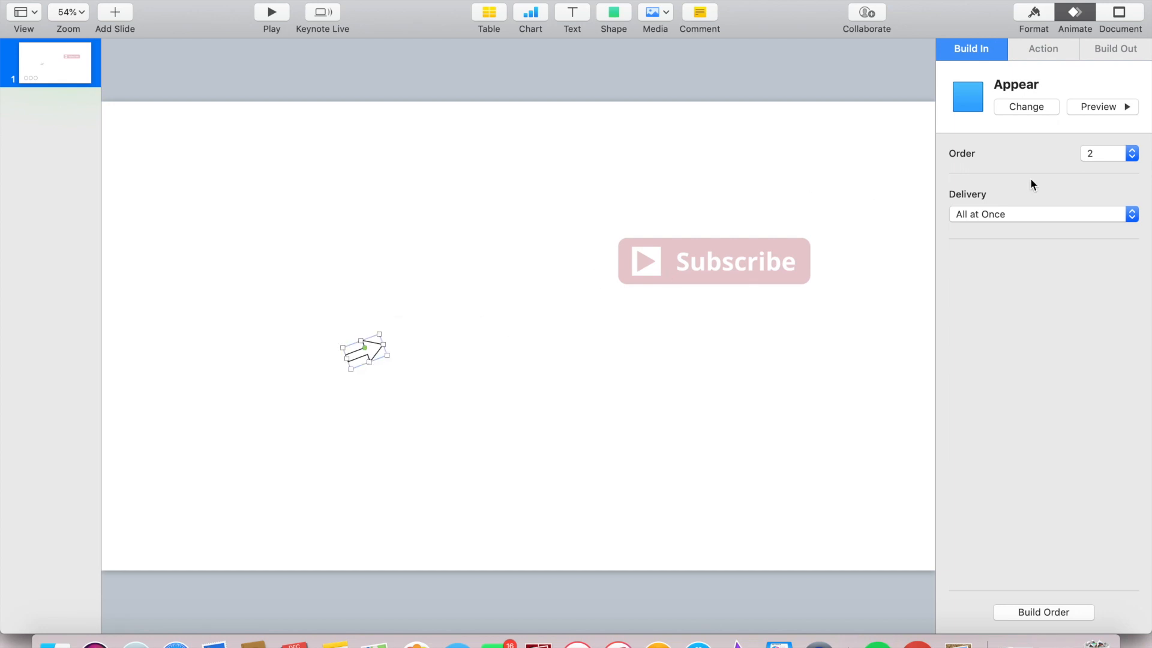
click(1043, 49)
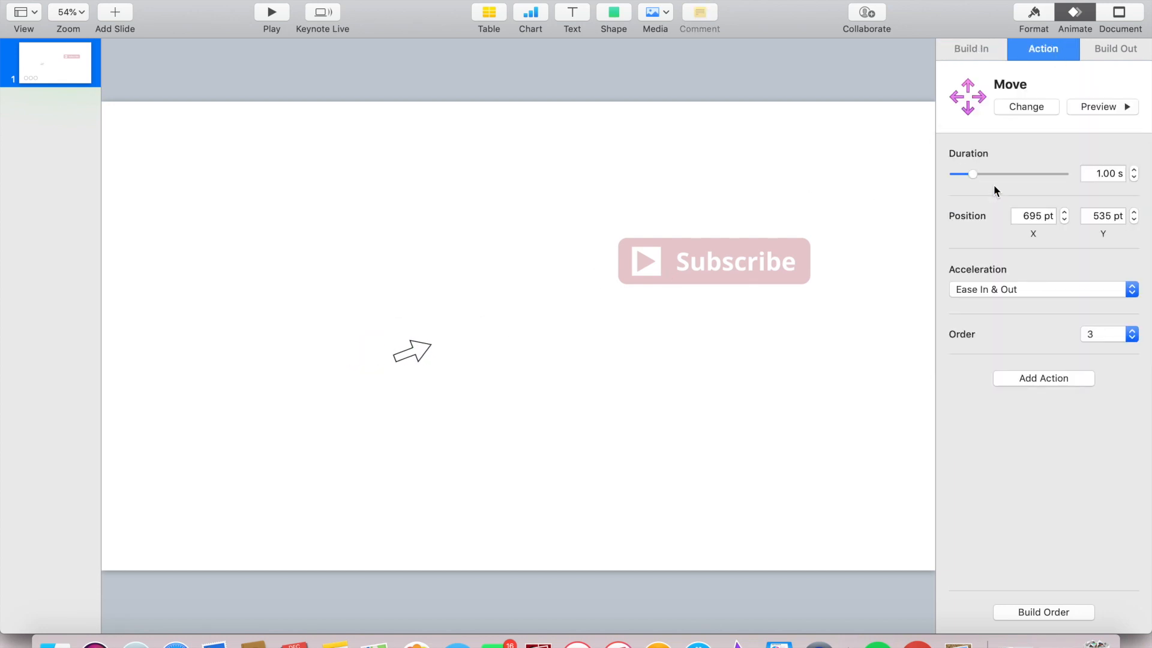
drag(412, 351, 635, 268)
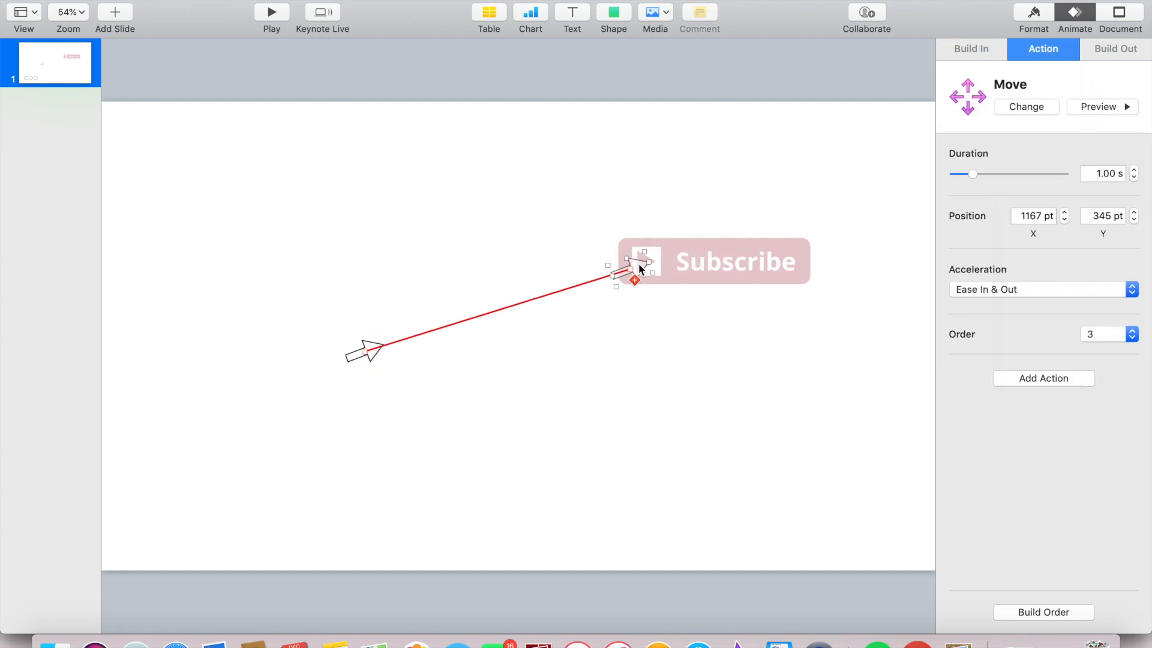
click(1044, 378)
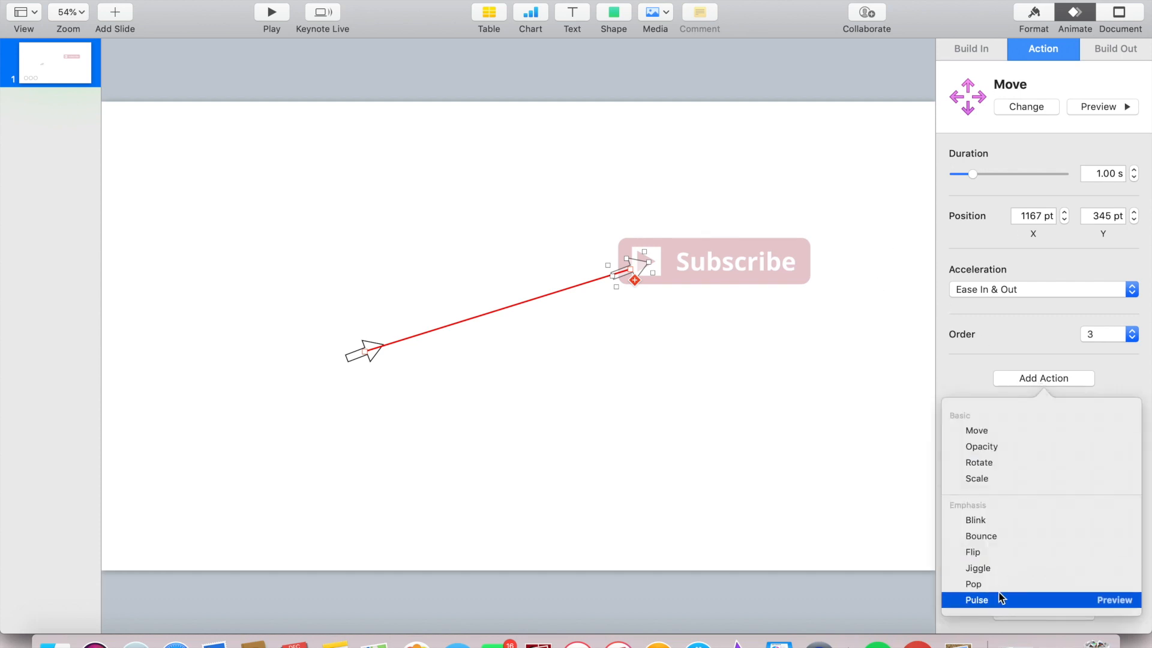
click(967, 584)
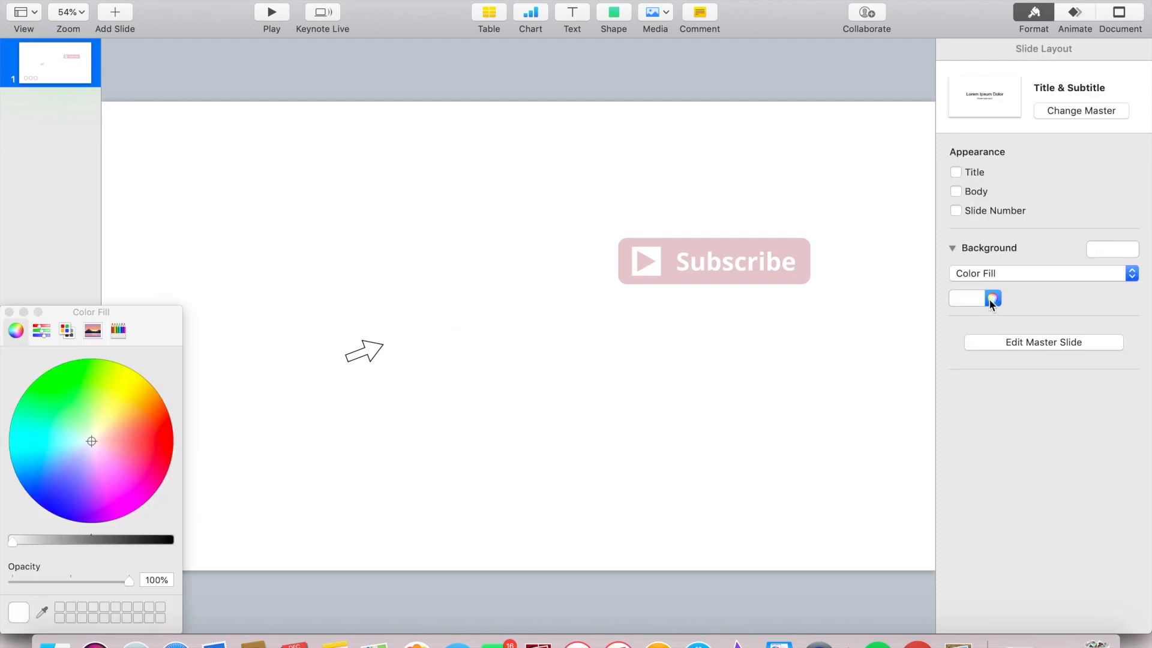
Step: Make the slide background bright green and export the movie 'Subscribe animation green screen' to Desktop
click(62, 367)
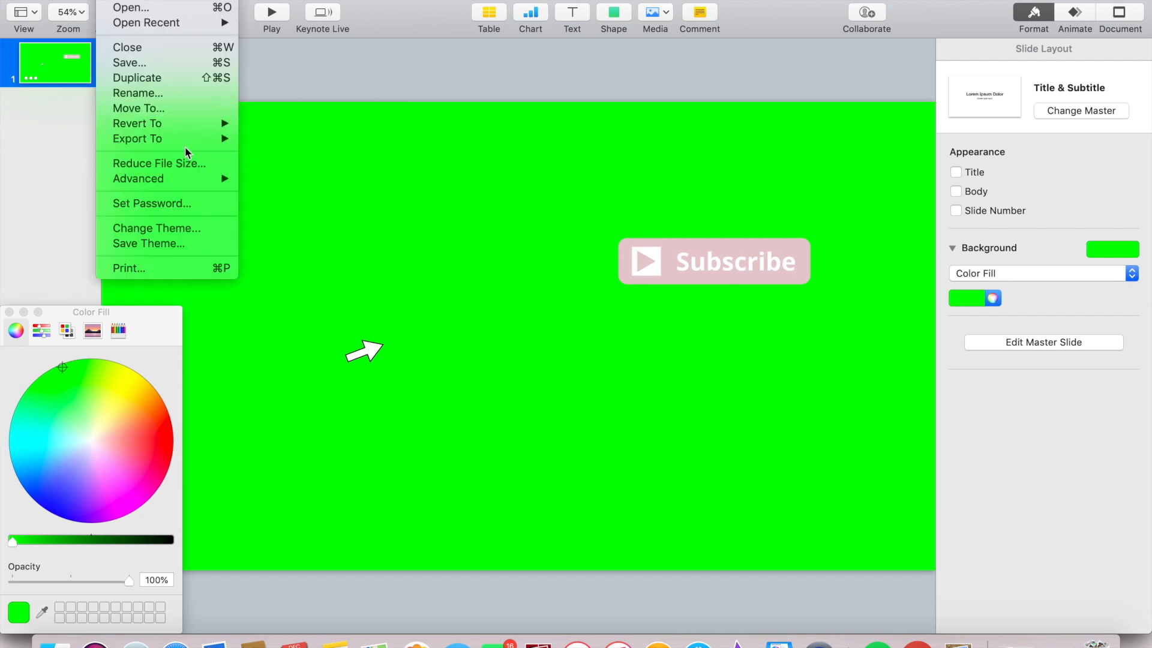
click(137, 139)
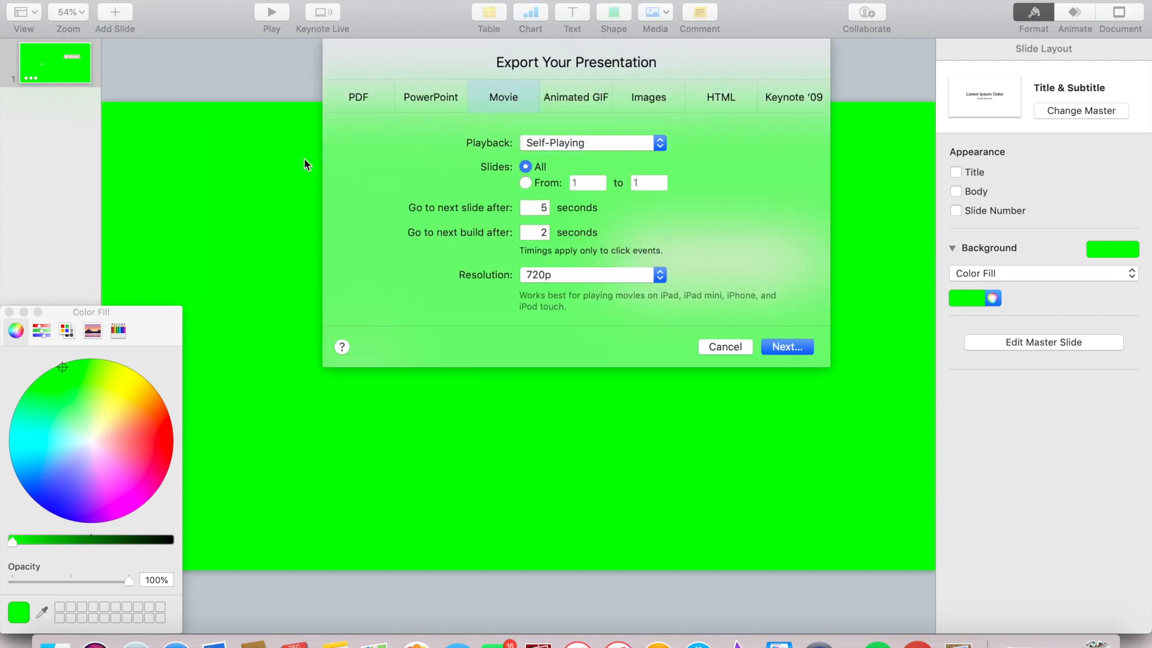
click(726, 347)
text(Subscribe)
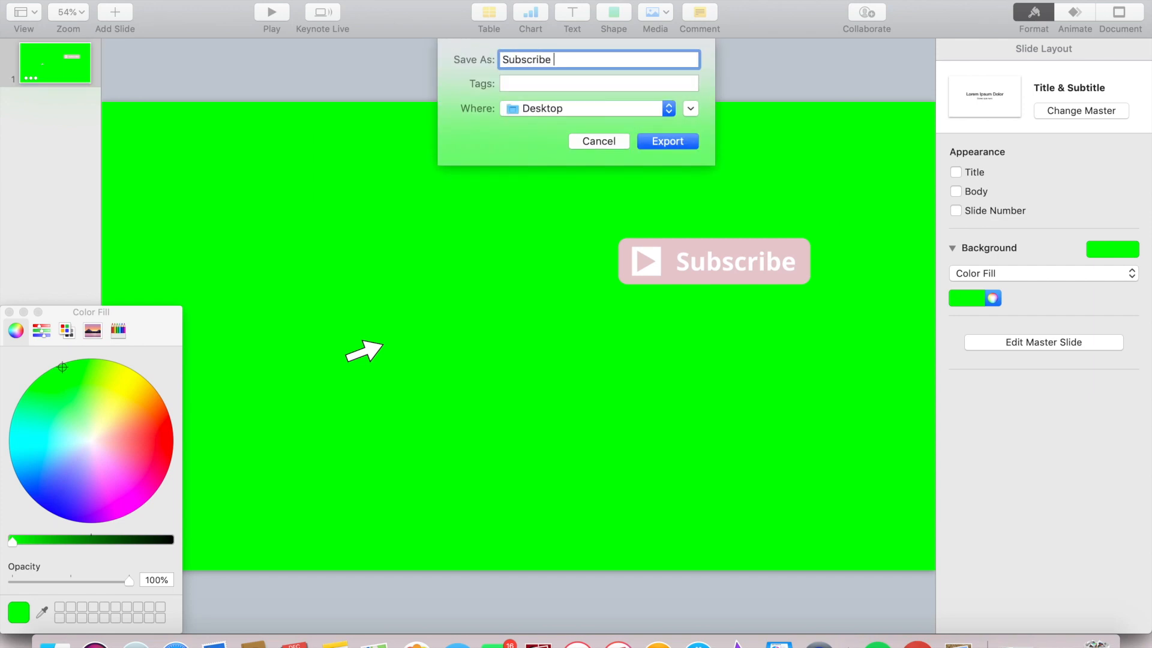
text(animation green screen)
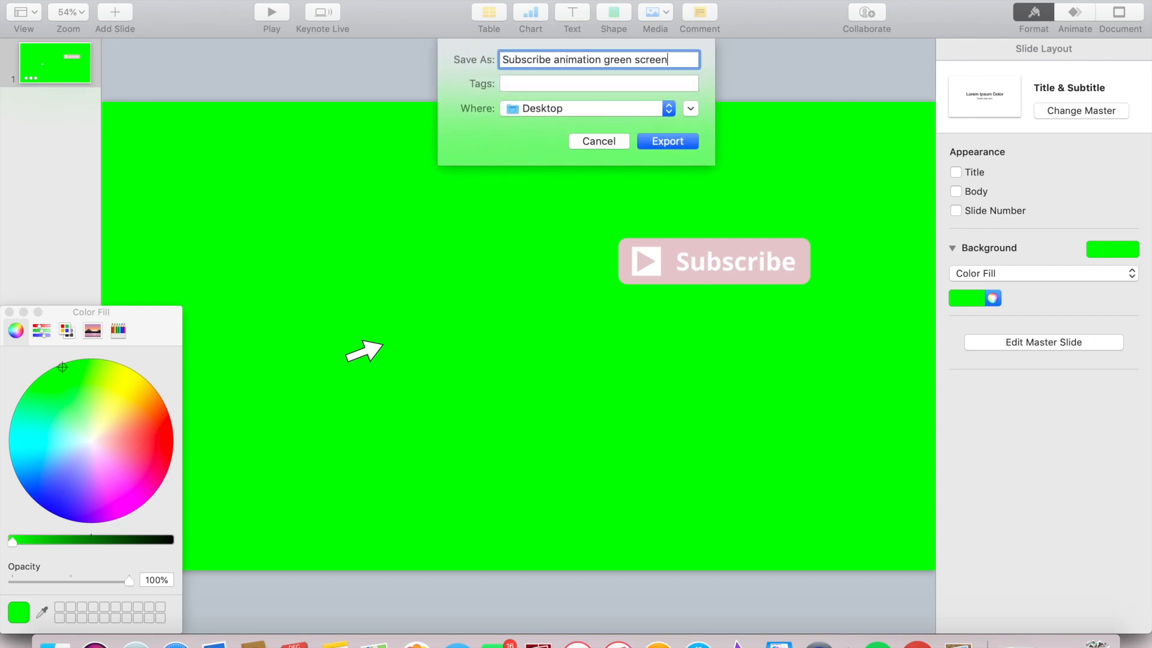
click(668, 141)
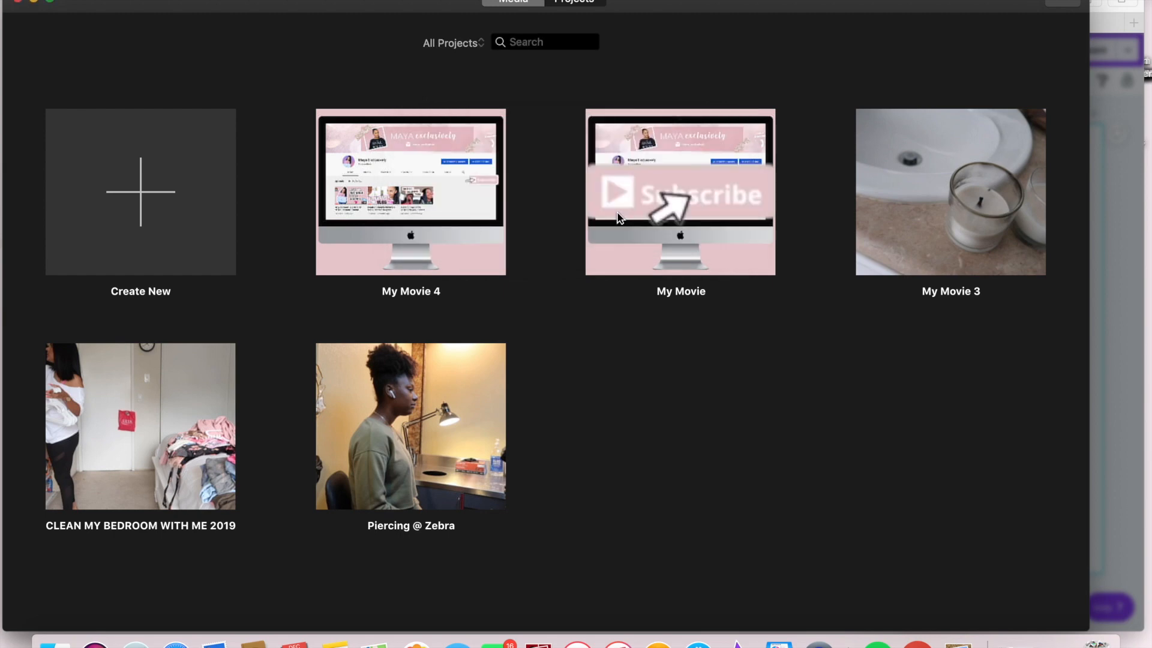
mouse_move(109, 290)
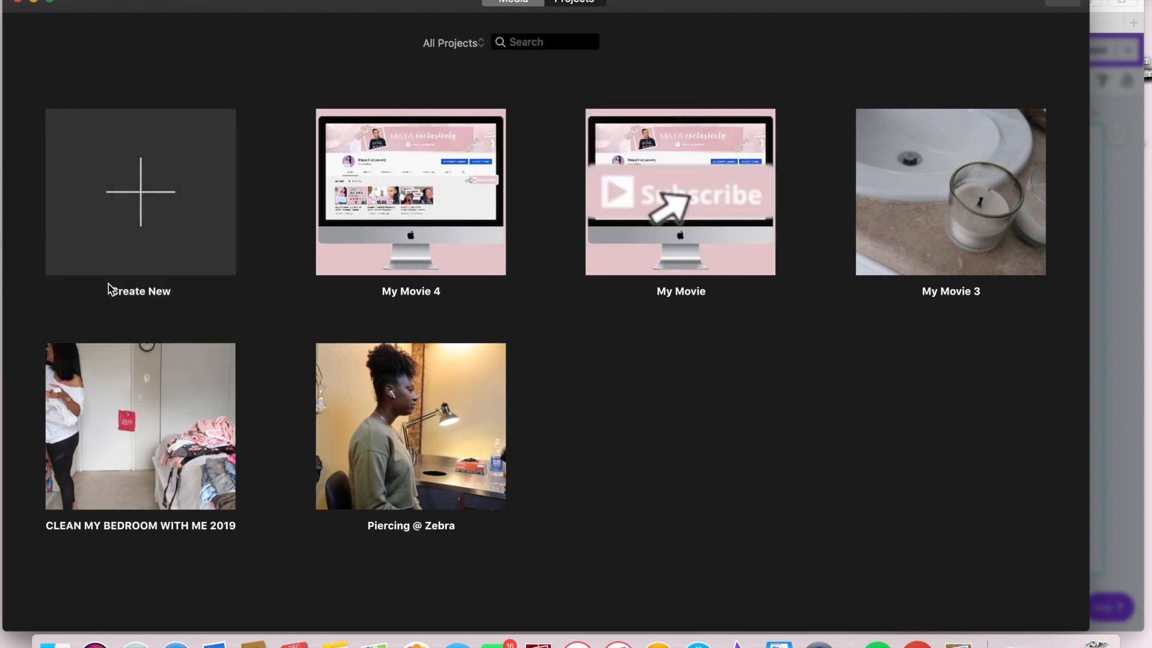
Step: Create a new iMovie project and import the green-screen Subscribe animation above the footage
double_click(680, 192)
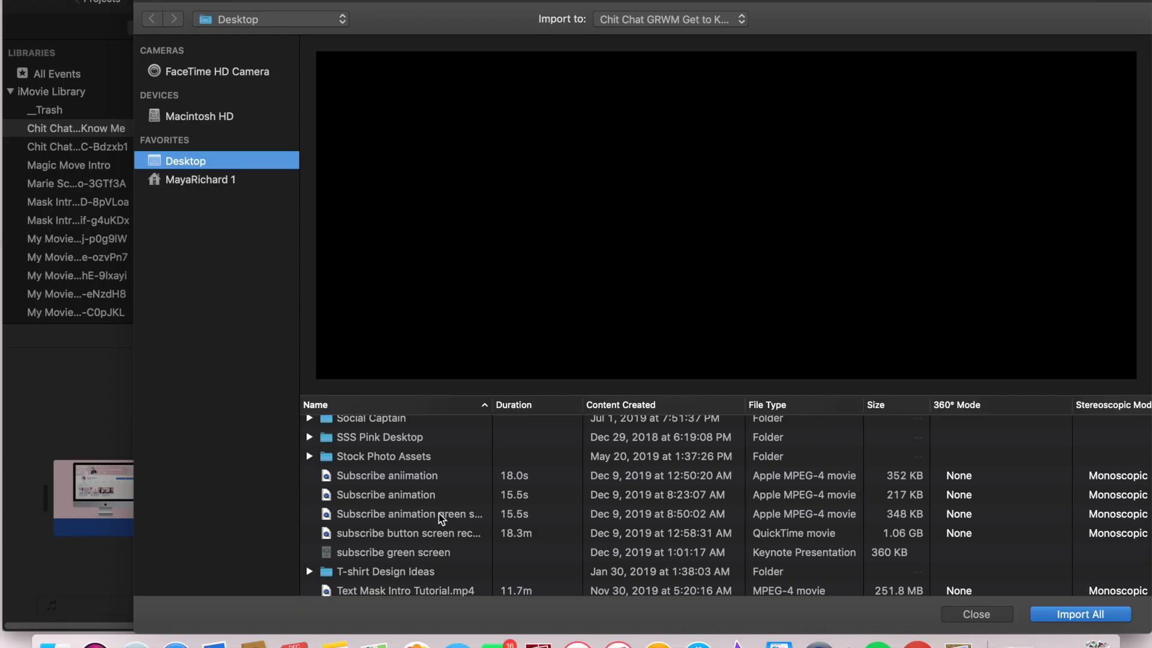
click(977, 614)
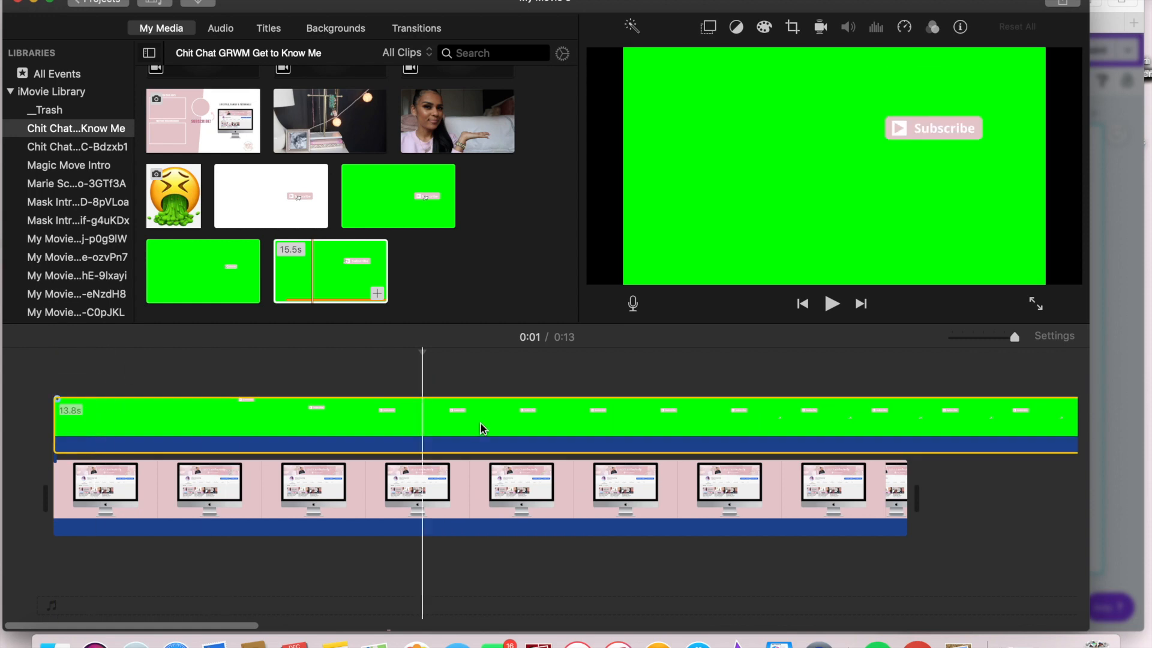
Step: Set the Subscribe overlay to Green/Blue Screen so its green background becomes transparent
click(709, 26)
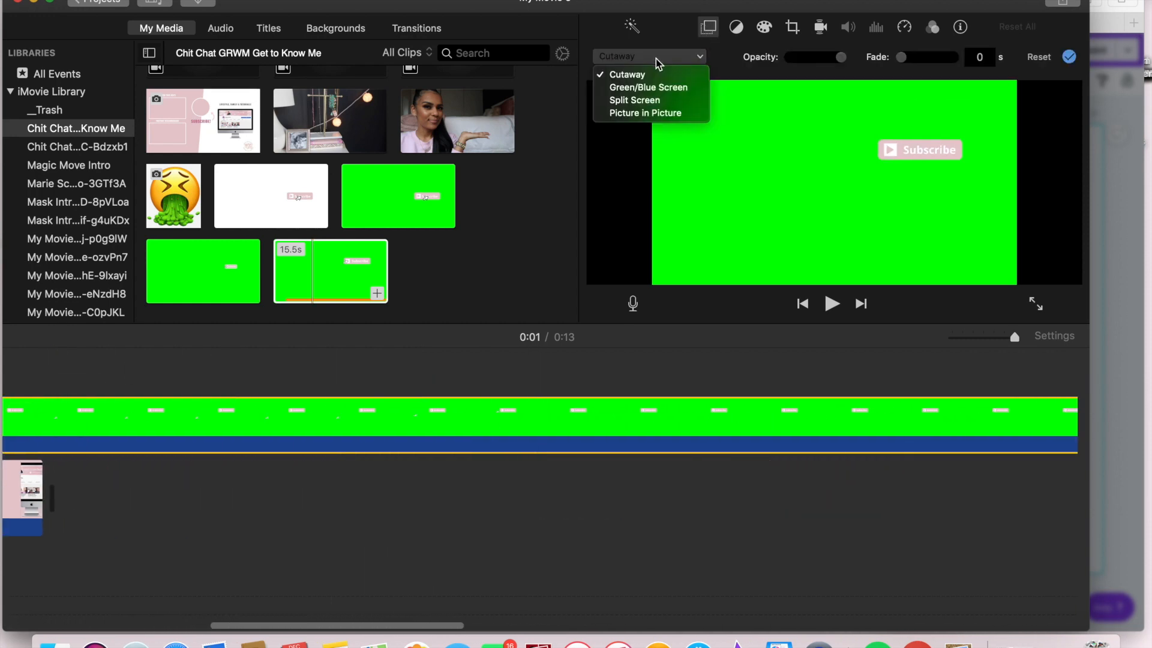
click(648, 87)
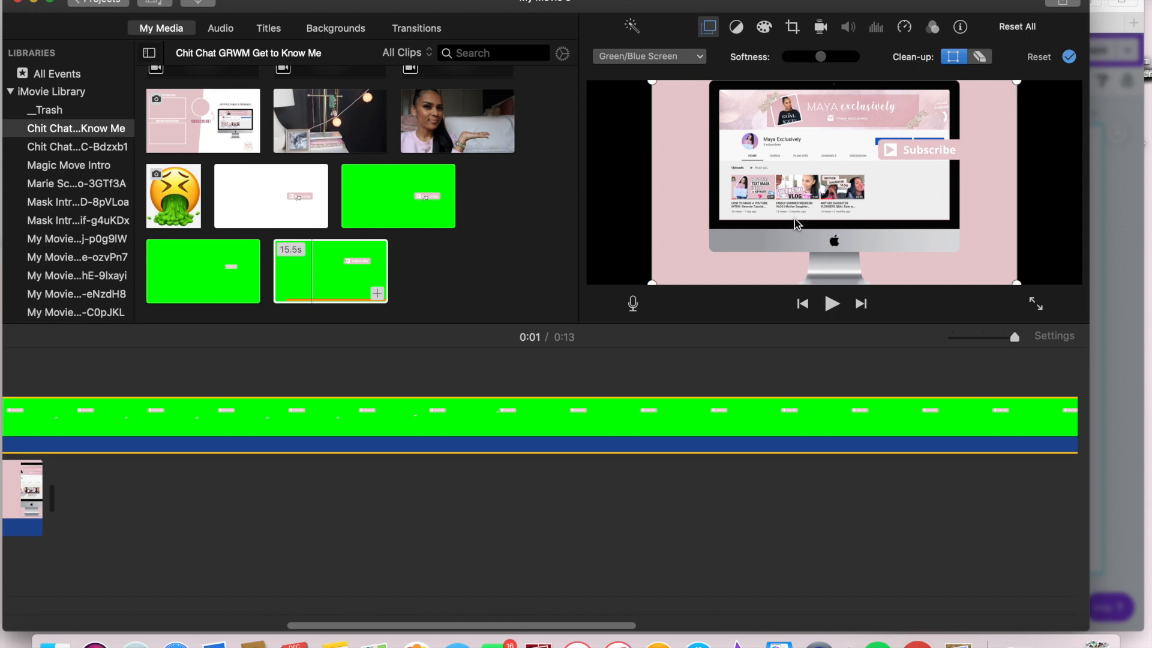
mouse_move(690, 55)
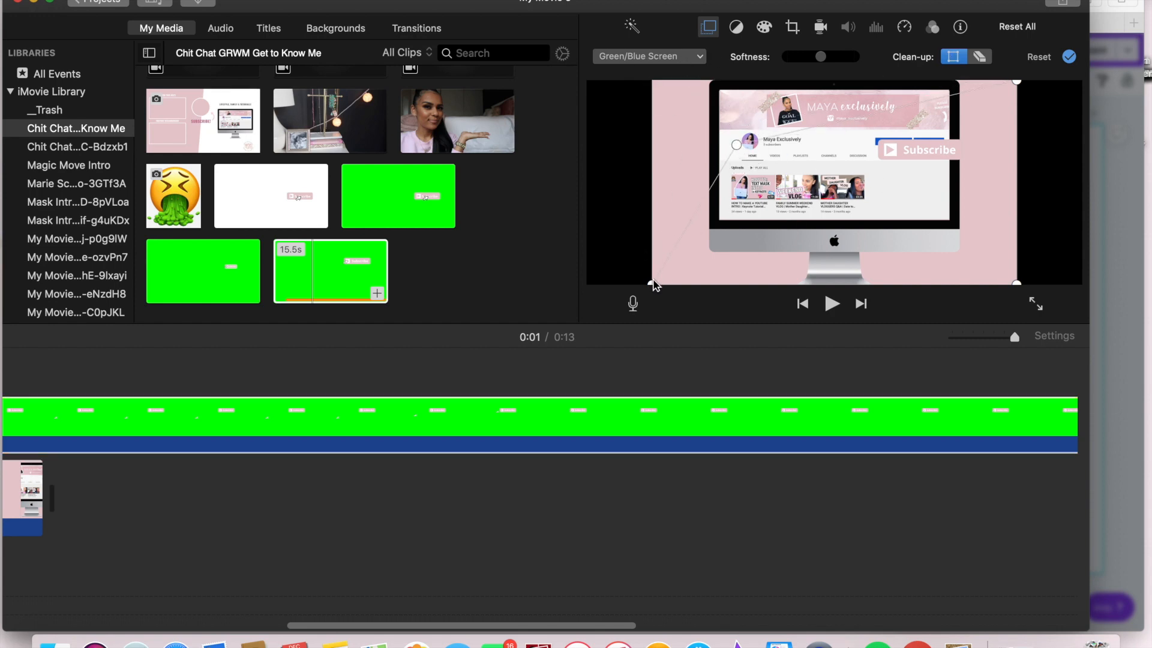
click(904, 27)
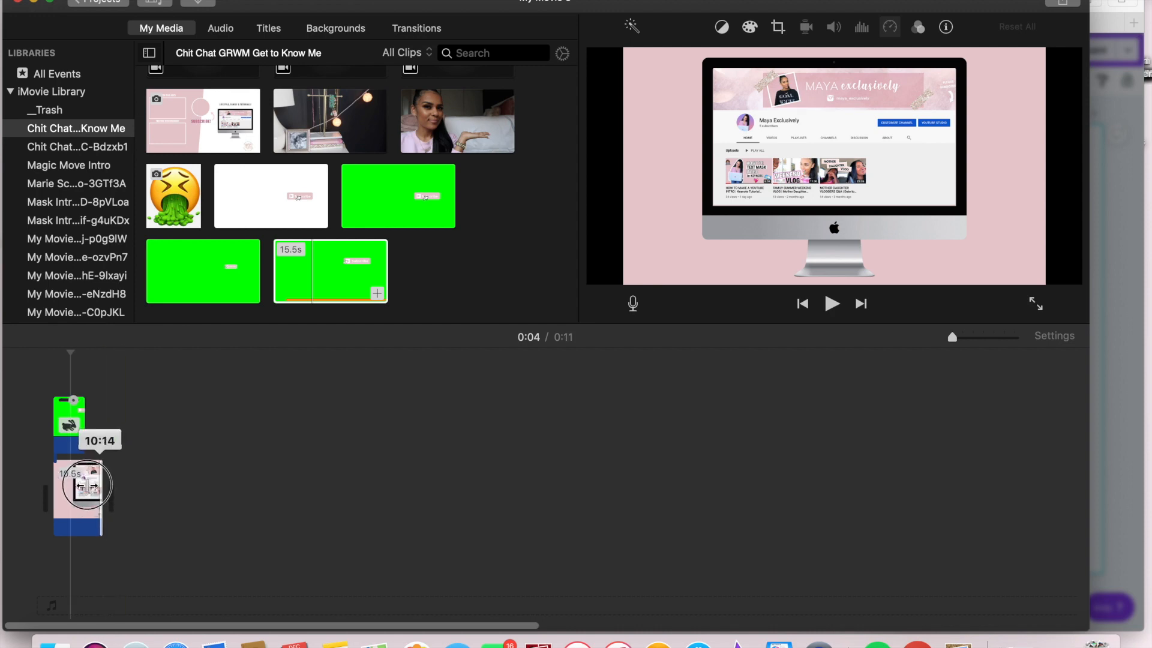
Step: Trim both clips to about seven seconds and play the composite from the start
drag(83, 485, 69, 487)
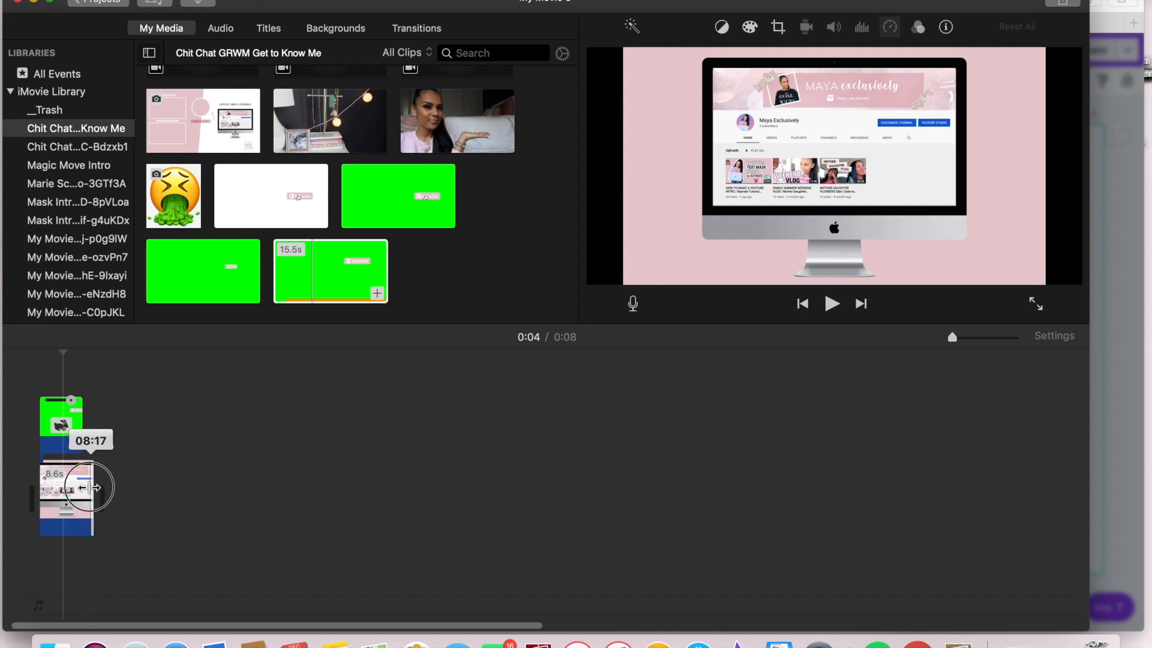
drag(88, 488, 74, 488)
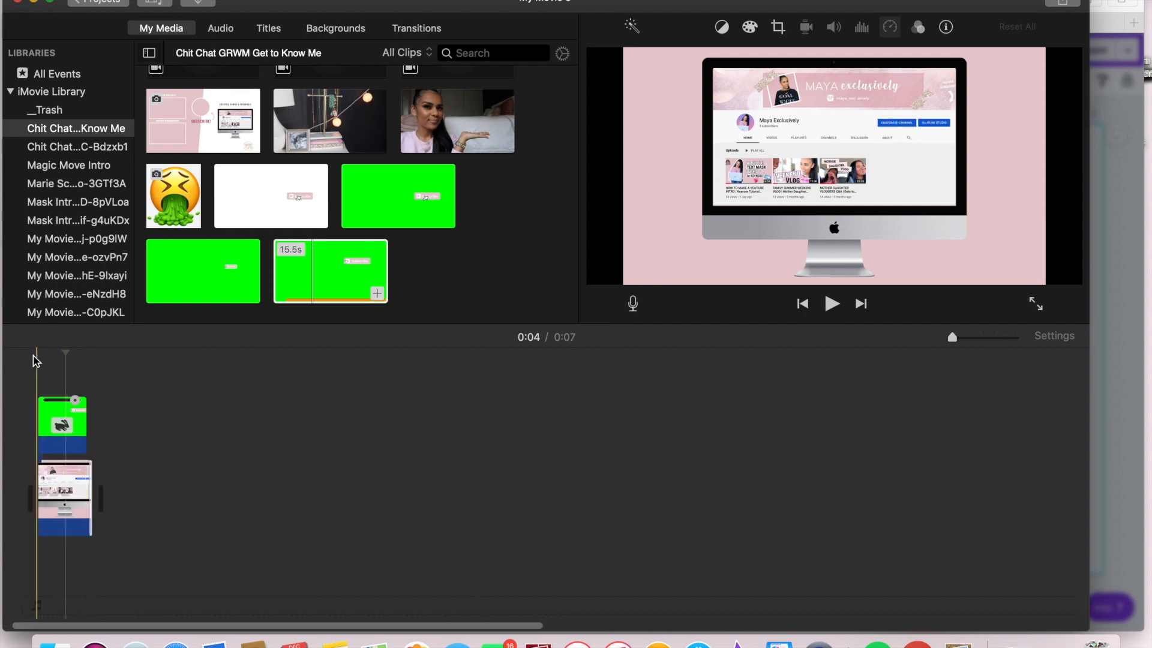
click(832, 304)
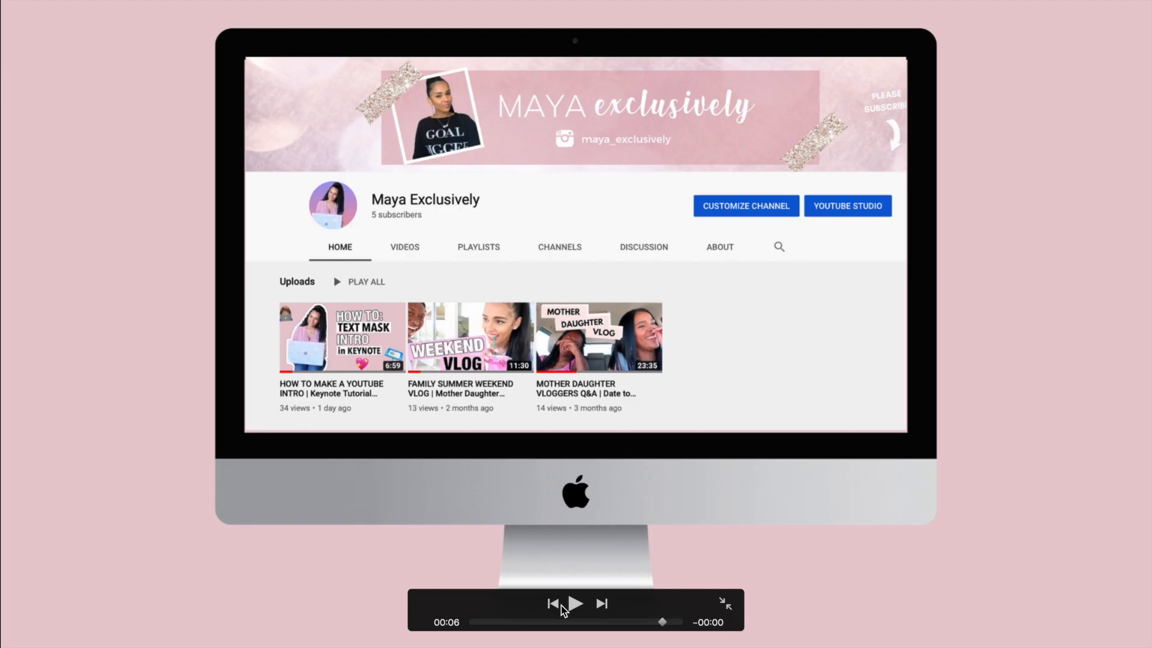
click(579, 603)
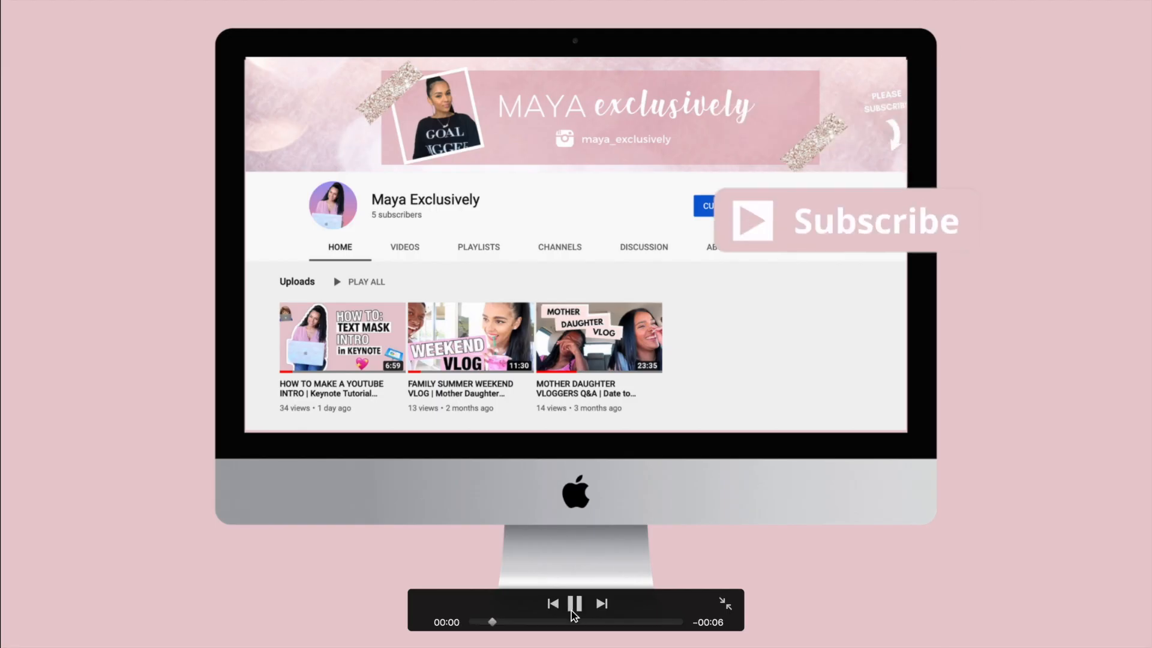